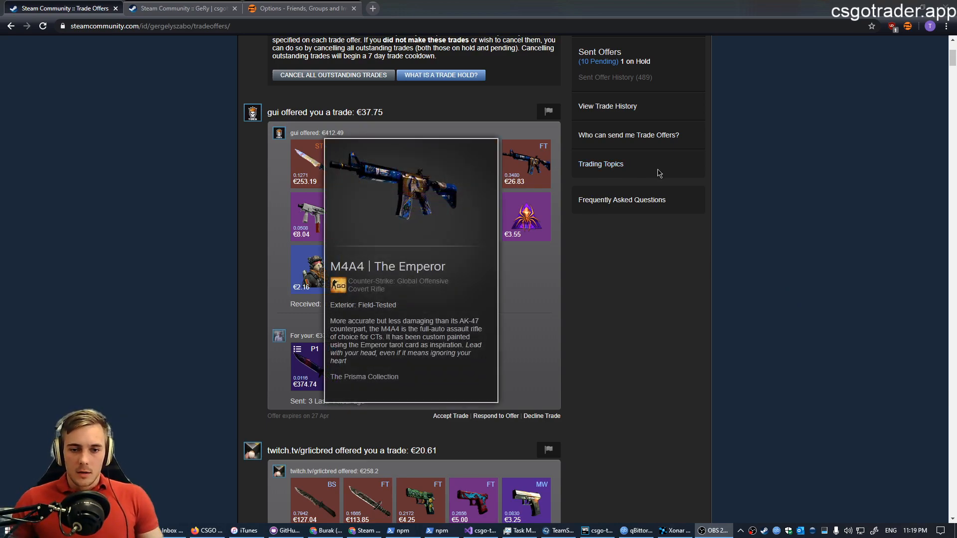
pyautogui.moveTo(78, 214)
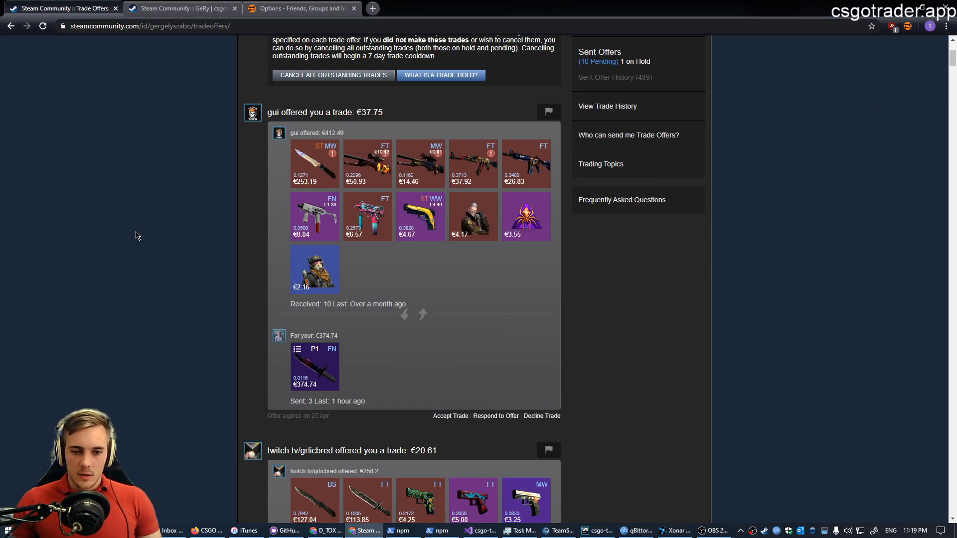
# Show the Friends, Groups and Invites options, scrolled down to the Incoming Friend Requests table.
pyautogui.click(300, 8)
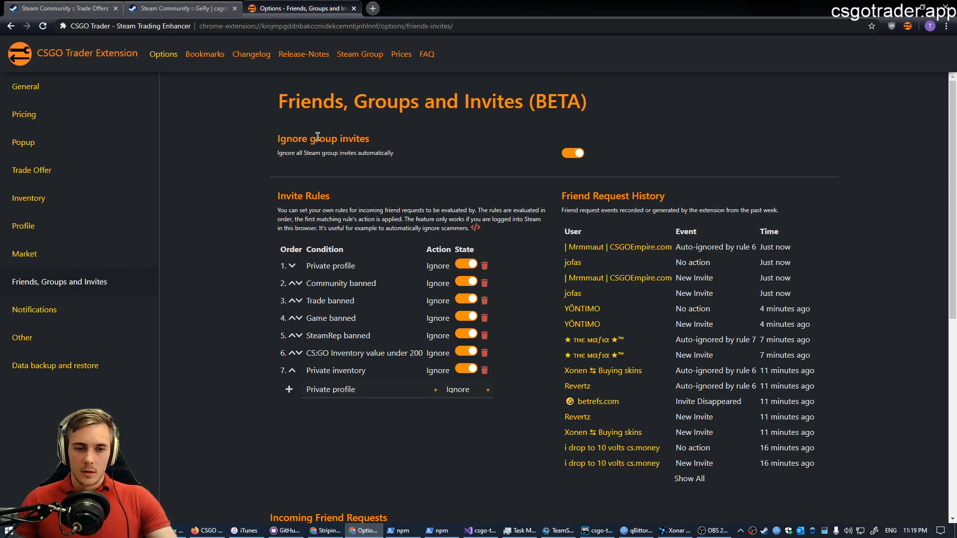
pyautogui.moveTo(598, 163)
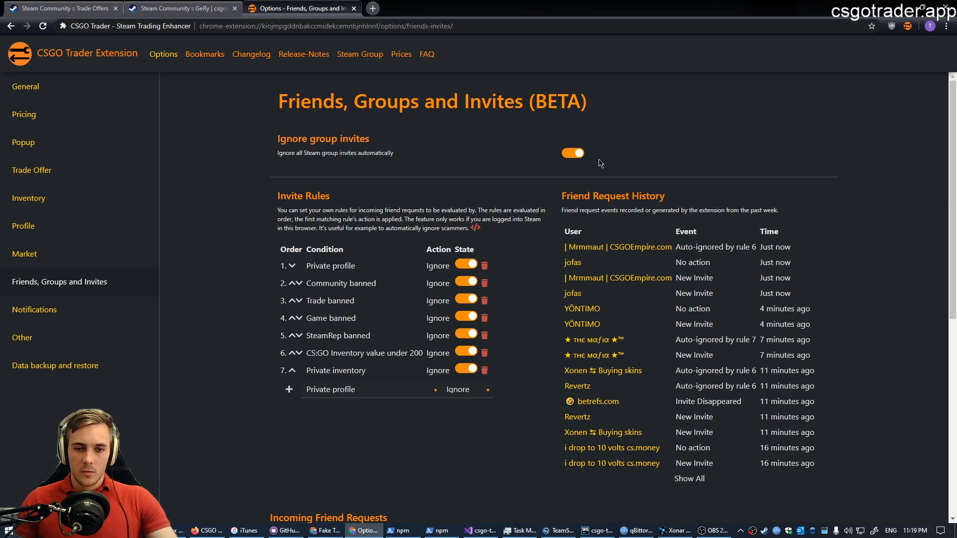
pyautogui.moveTo(363, 187)
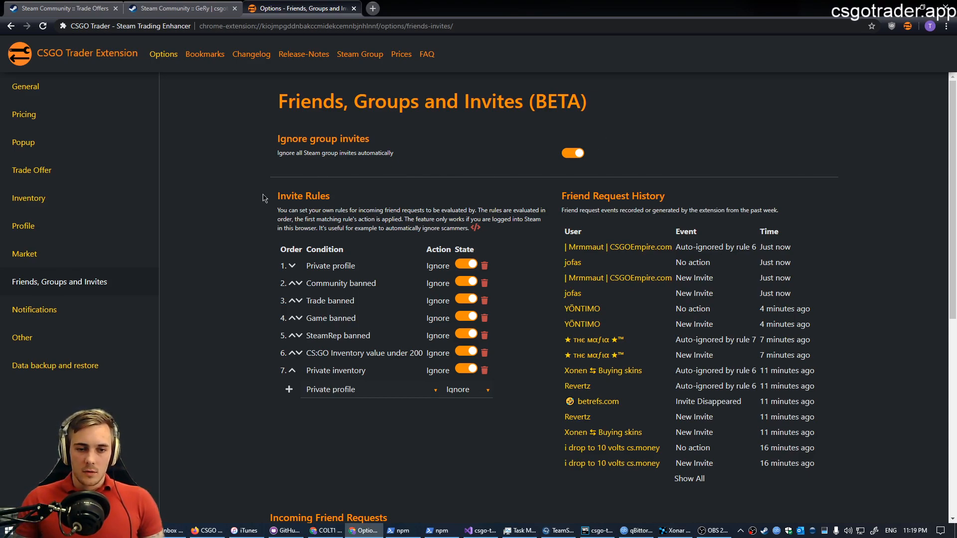
pyautogui.scroll(-3)
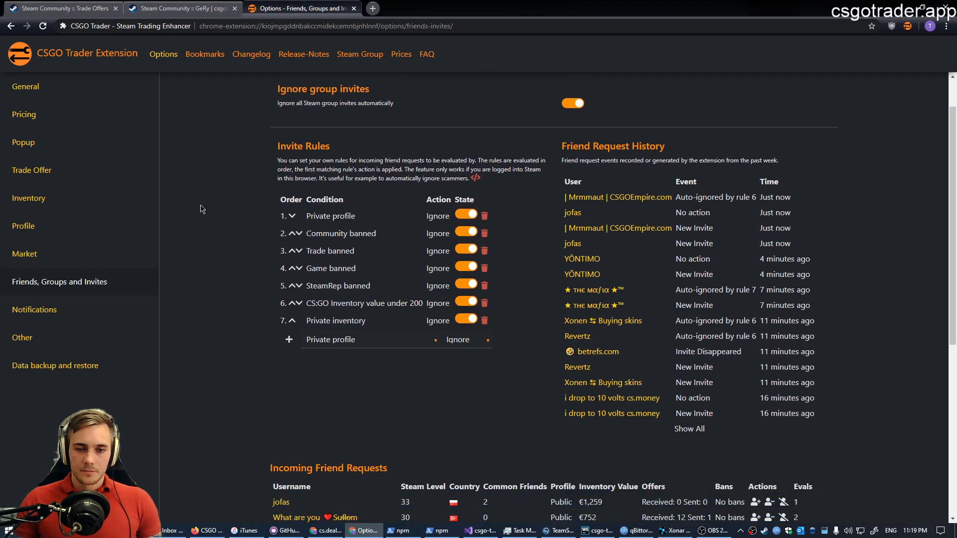
pyautogui.moveTo(401, 102)
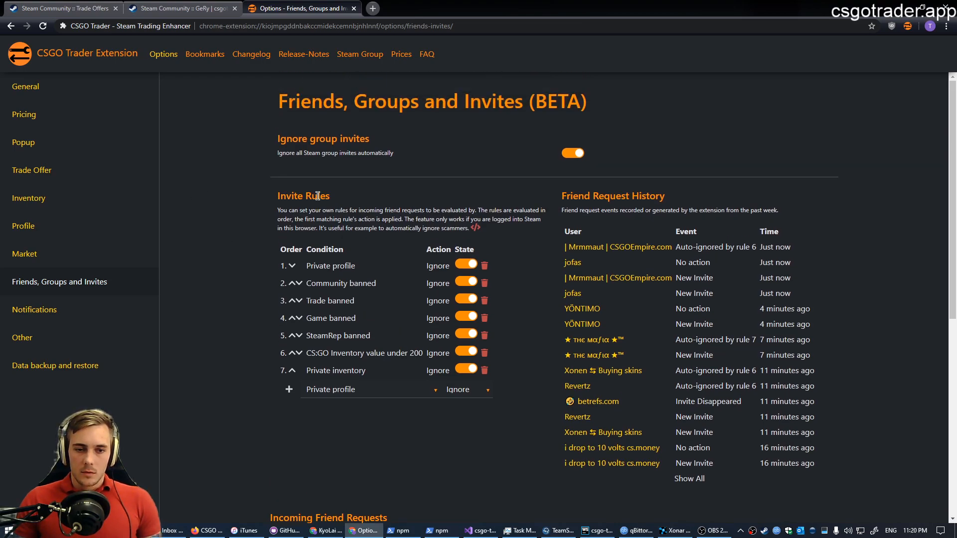
pyautogui.moveTo(280, 195); pyautogui.dragTo(347, 211)
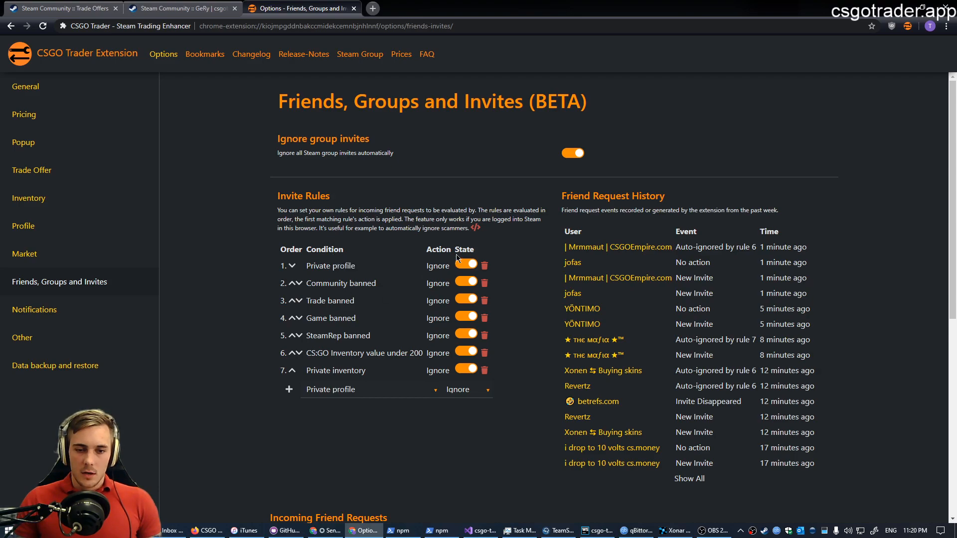
pyautogui.moveTo(433, 367)
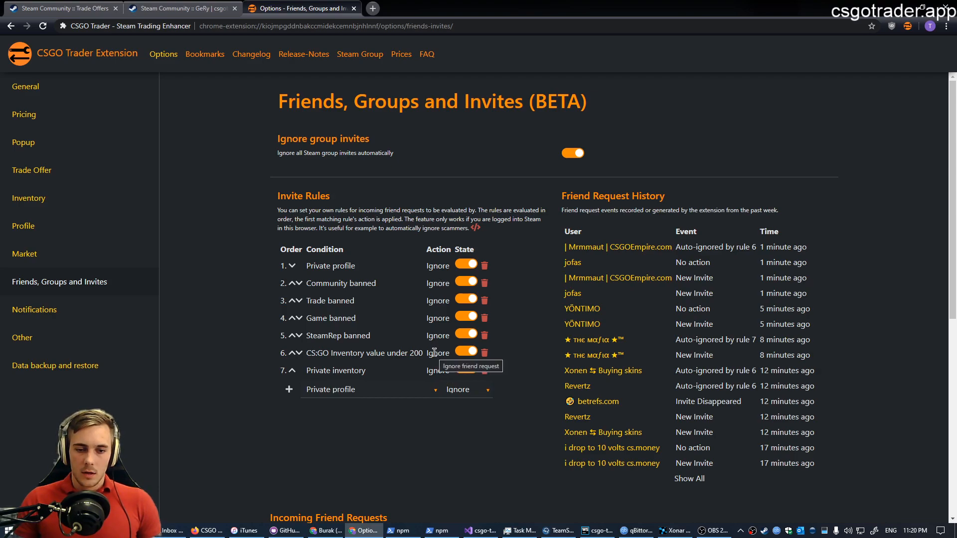
pyautogui.moveTo(418, 299)
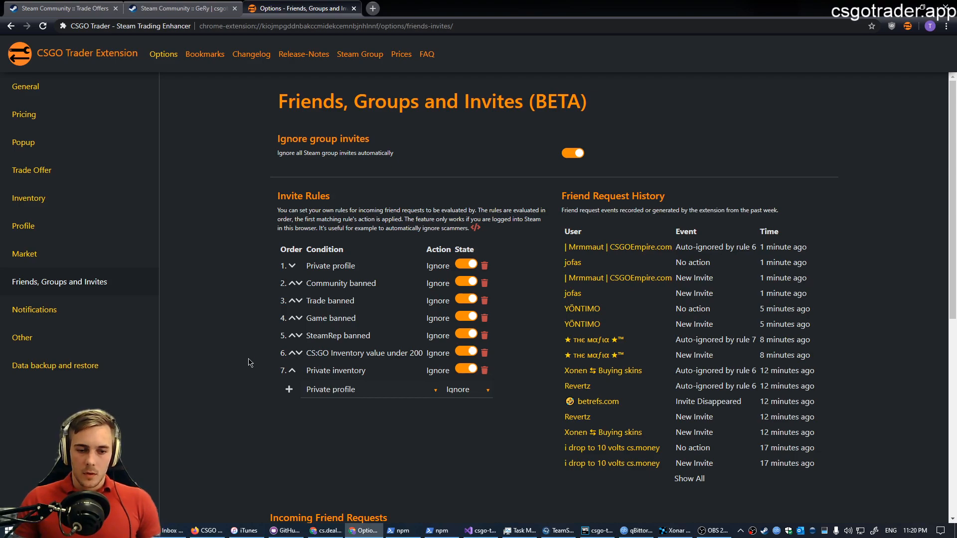
pyautogui.moveTo(330, 266)
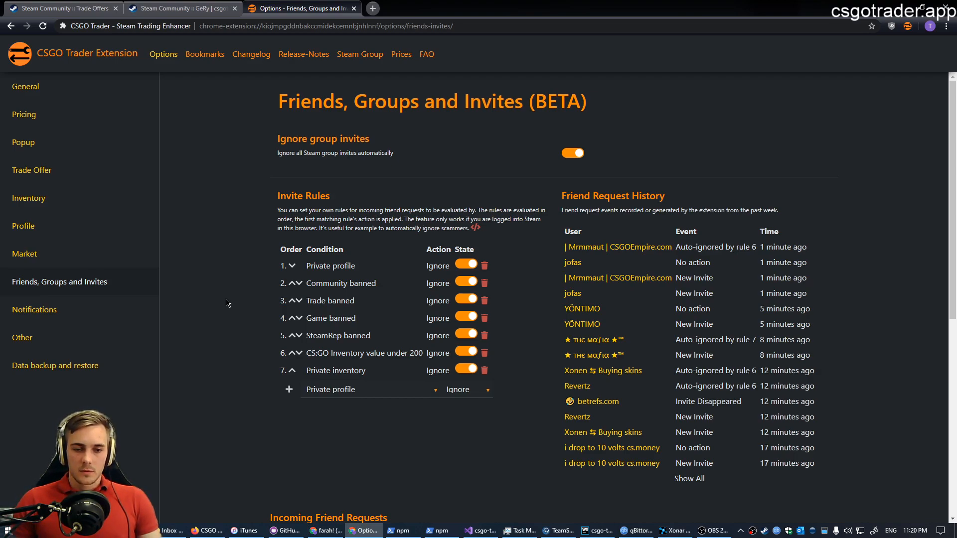
pyautogui.moveTo(190, 291)
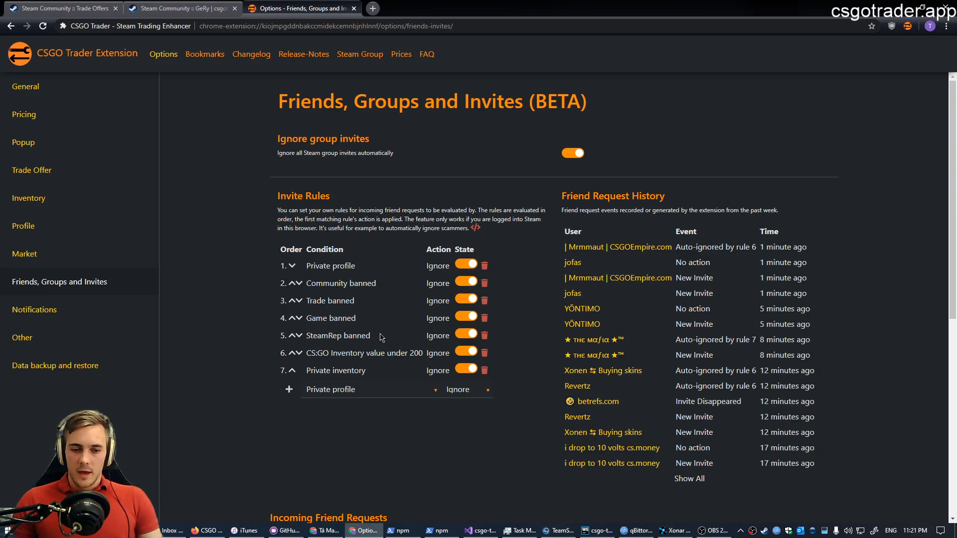
pyautogui.moveTo(655, 318)
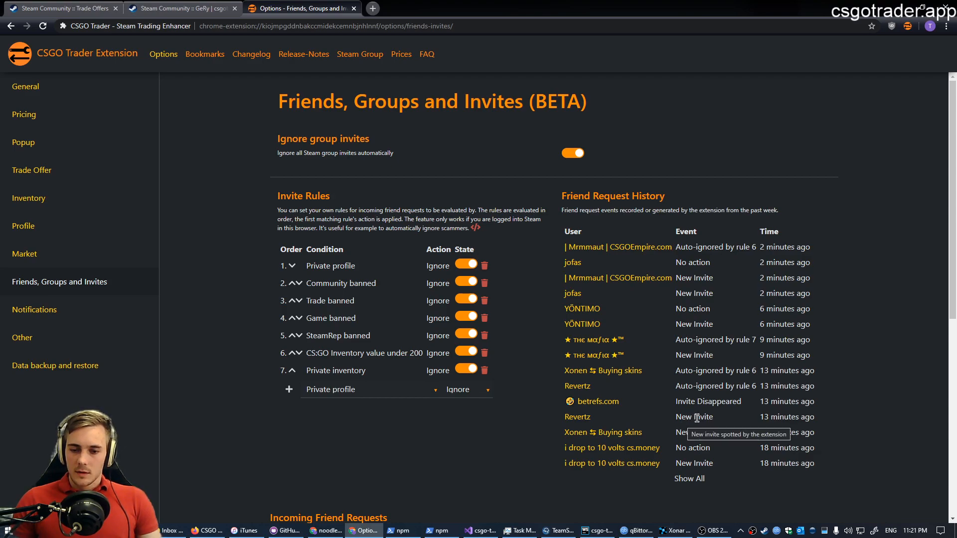
pyautogui.moveTo(754, 410)
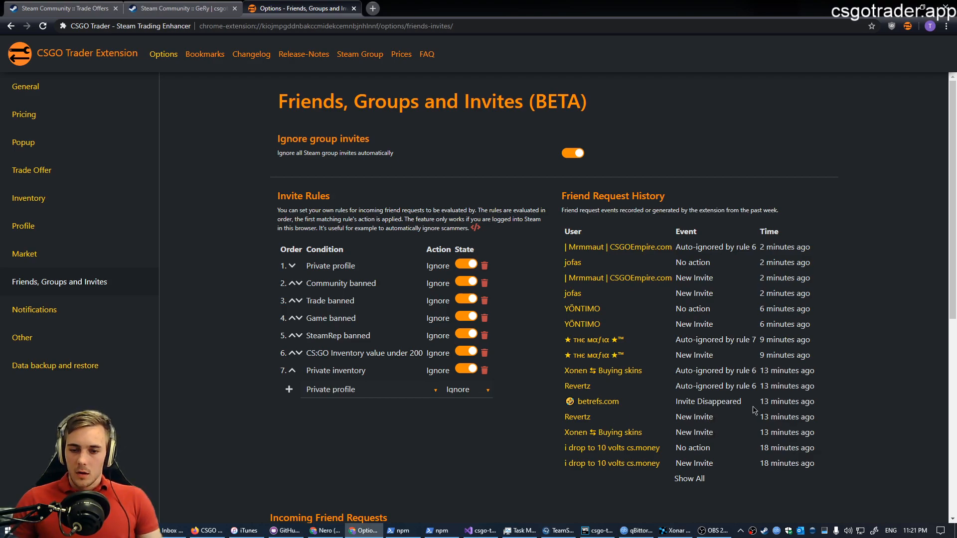
pyautogui.moveTo(741, 386)
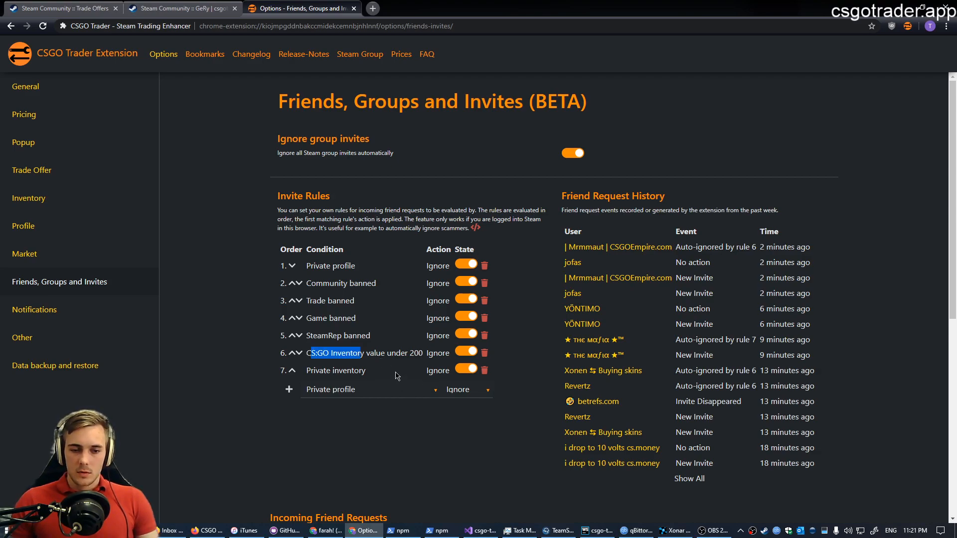
pyautogui.doubleClick(414, 353)
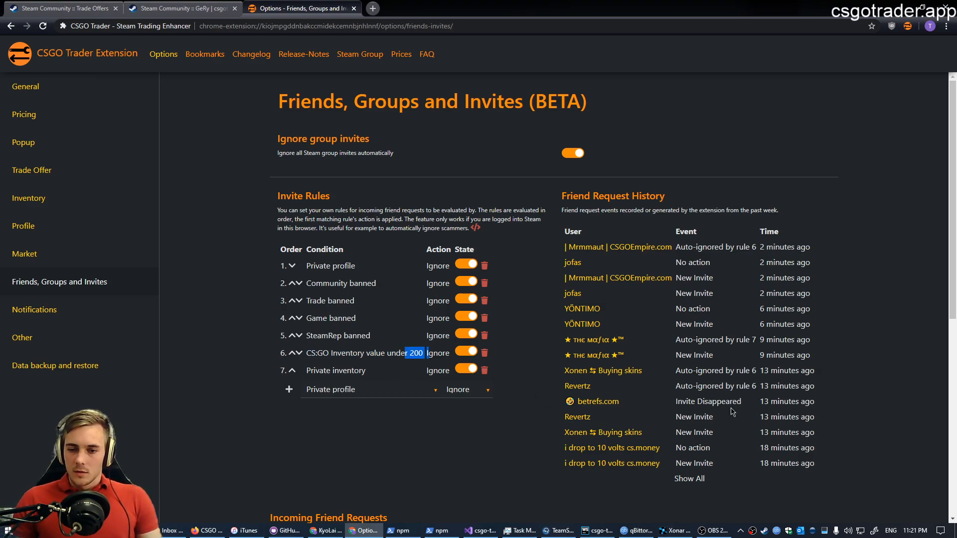
pyautogui.moveTo(756, 357)
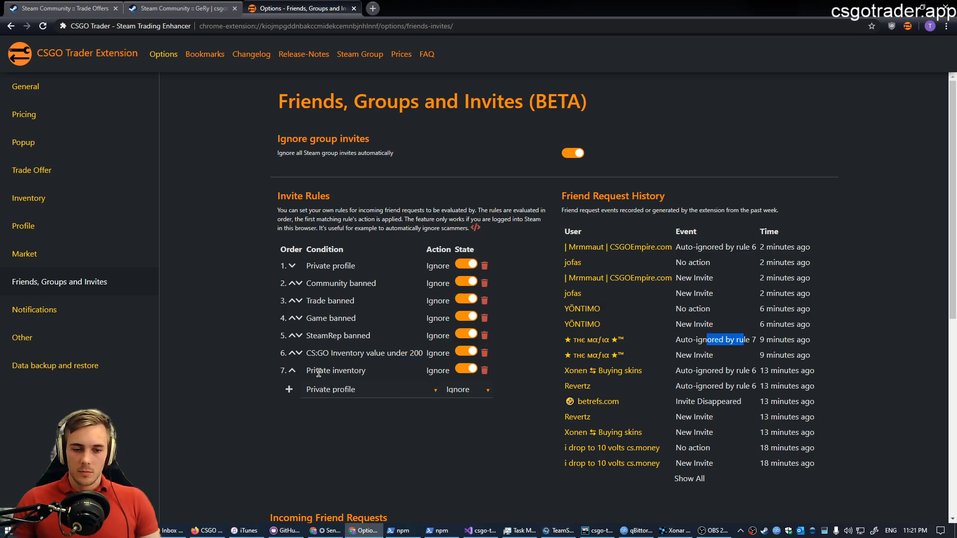
pyautogui.moveTo(362, 399)
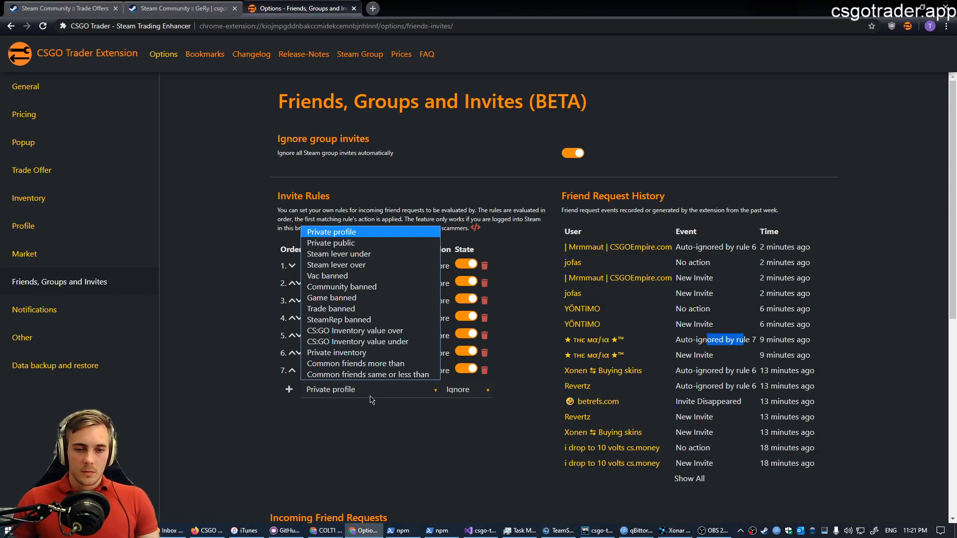
pyautogui.moveTo(394, 313)
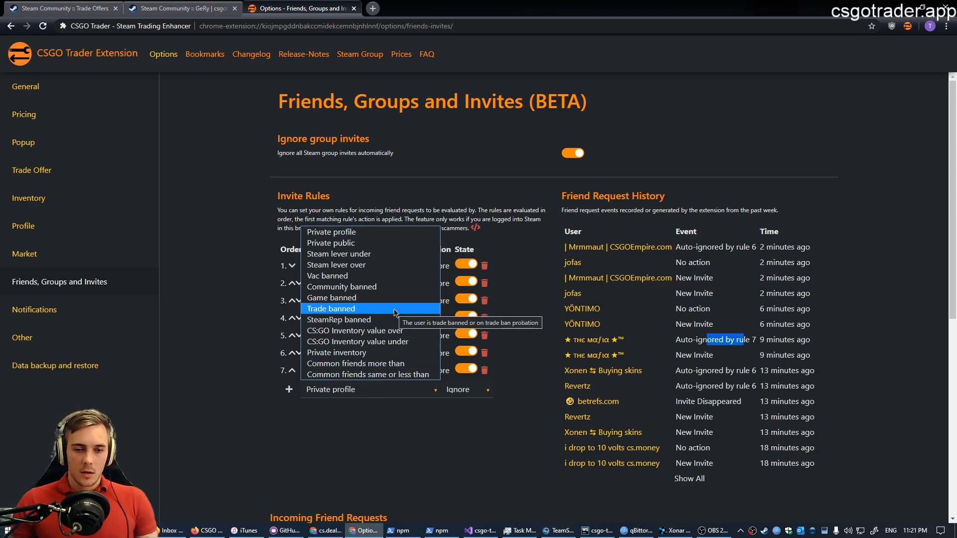
pyautogui.moveTo(332, 298)
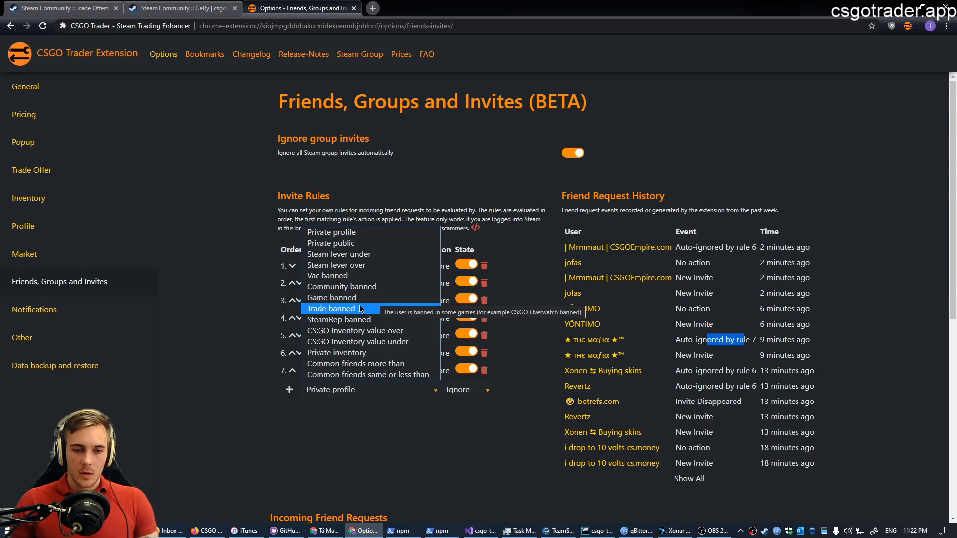
pyautogui.moveTo(331, 232)
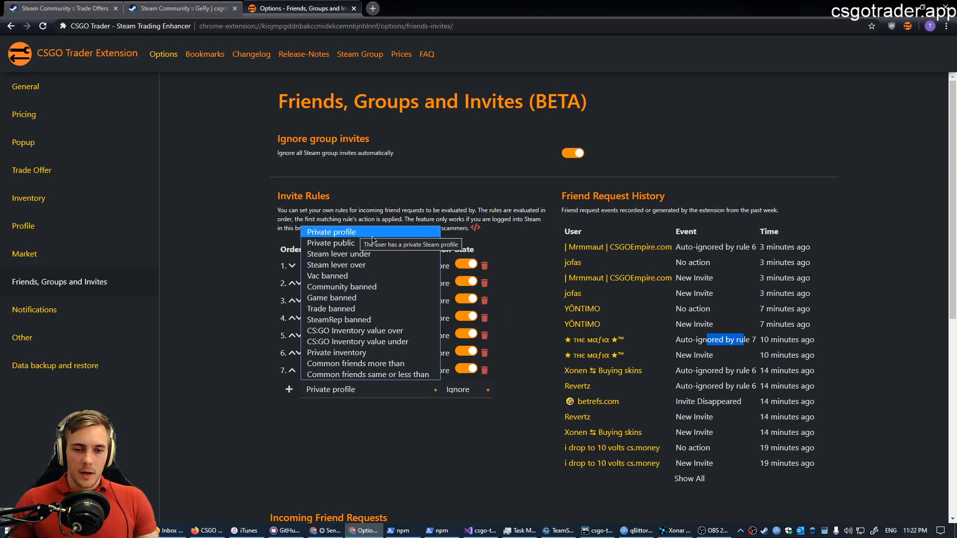
pyautogui.moveTo(380, 261)
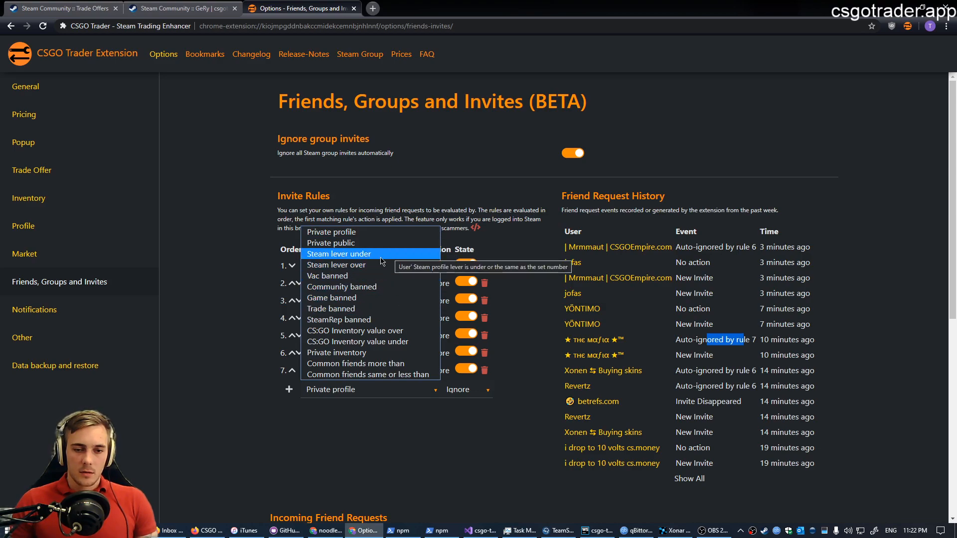
pyautogui.moveTo(339, 264)
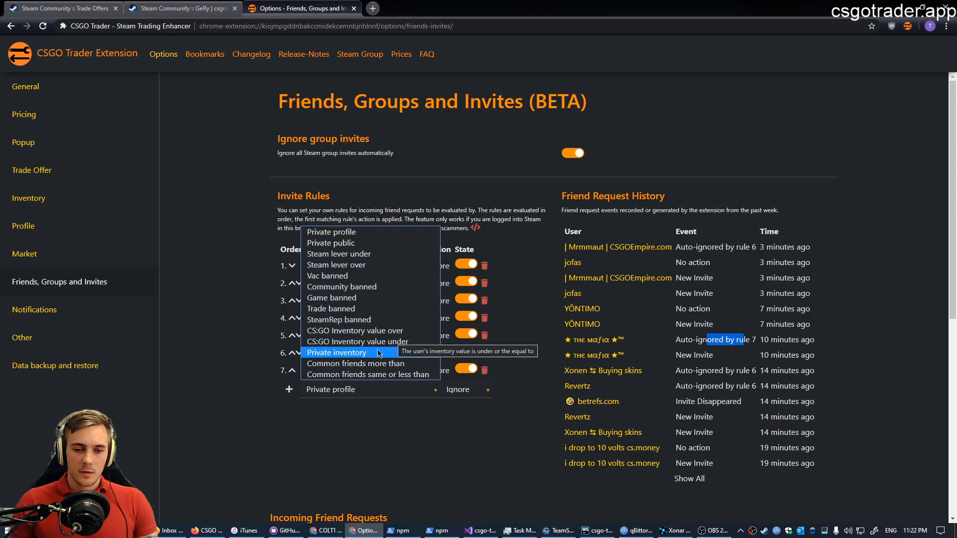
pyautogui.moveTo(356, 330)
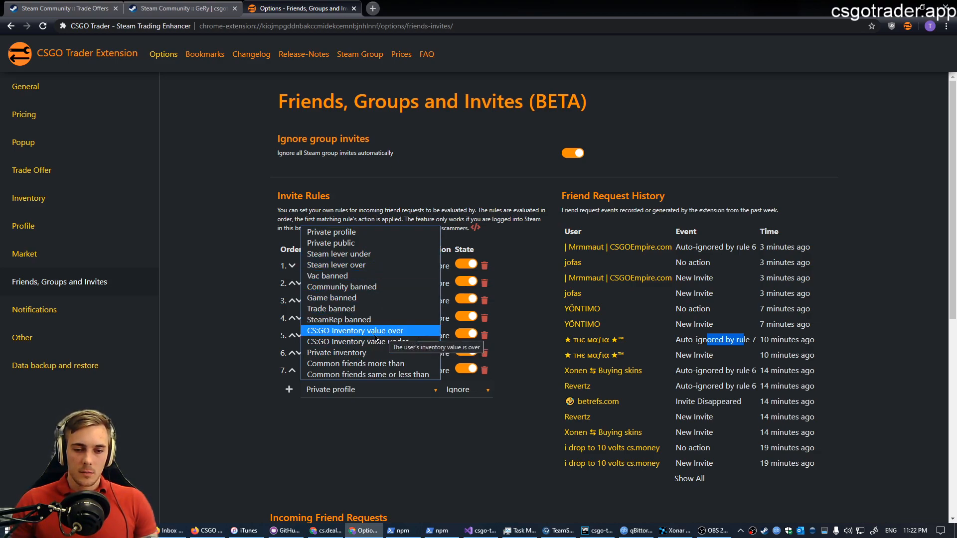
pyautogui.moveTo(373, 342)
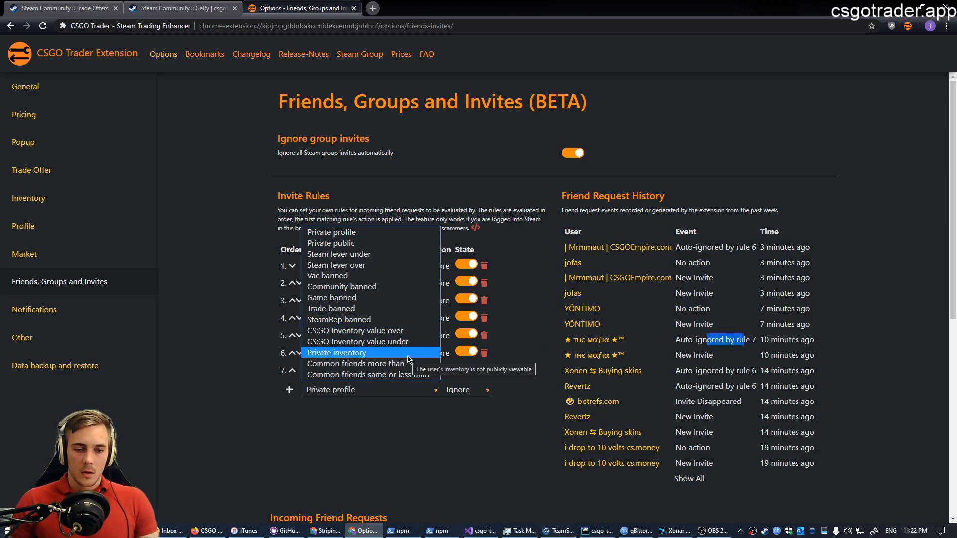
pyautogui.moveTo(370, 363)
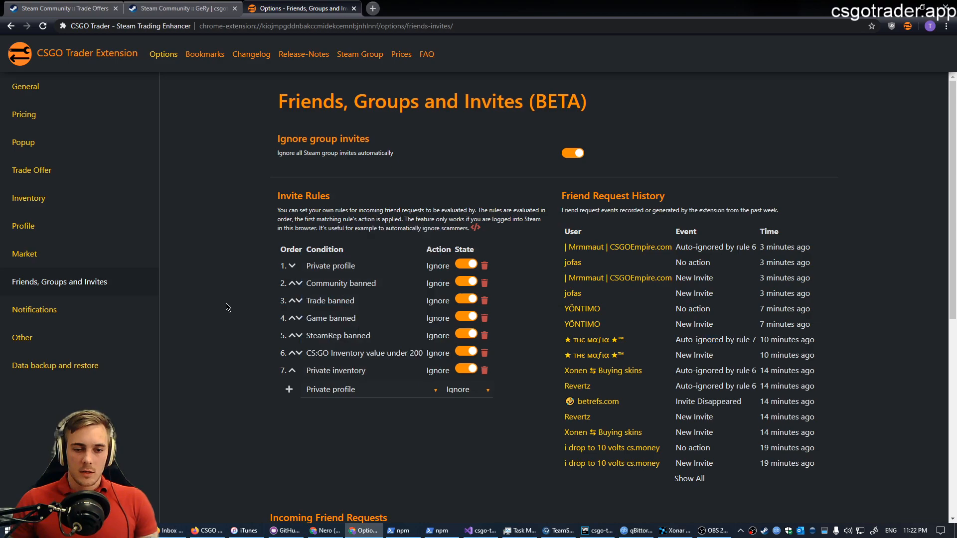
pyautogui.moveTo(330, 402)
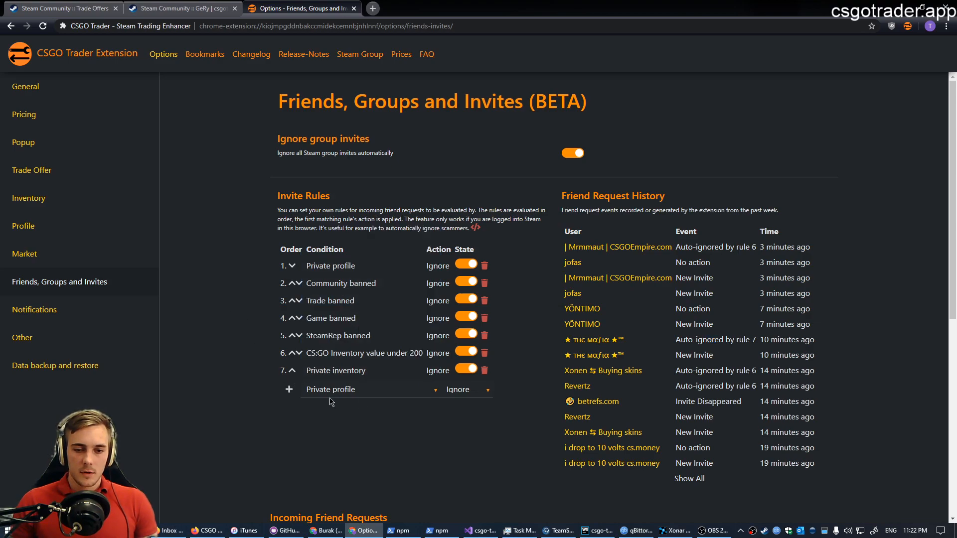
pyautogui.moveTo(232, 310)
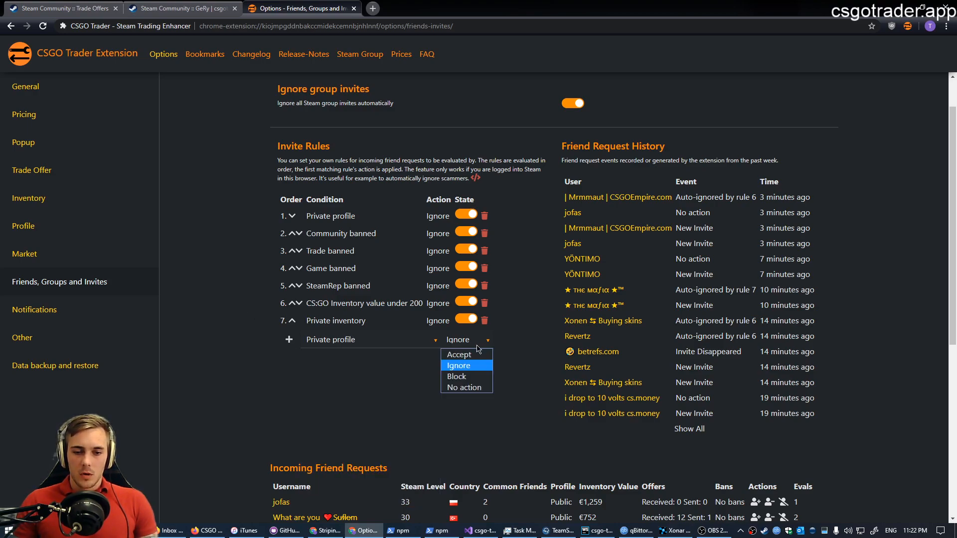
# Add an invite rule ignoring users with Steam level under 5.
pyautogui.click(457, 365)
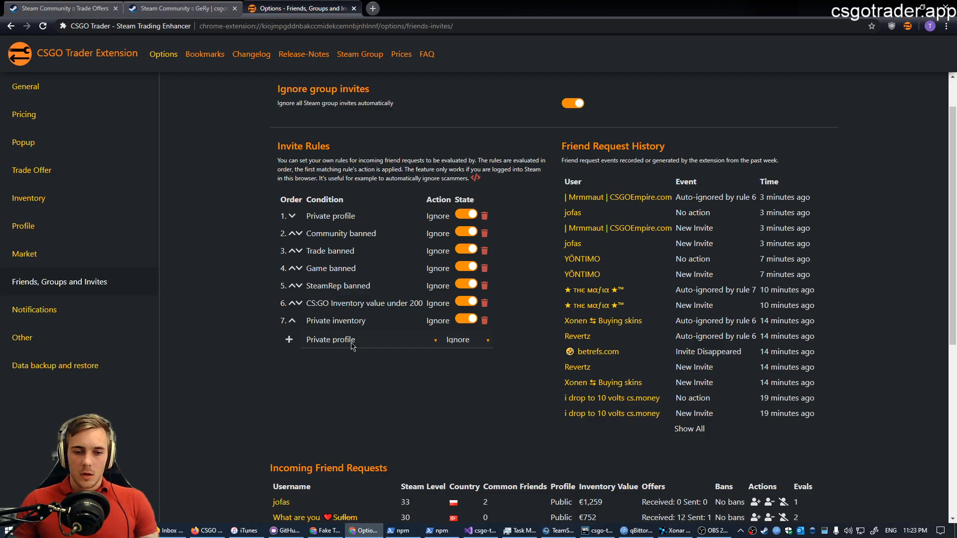
pyautogui.click(367, 339)
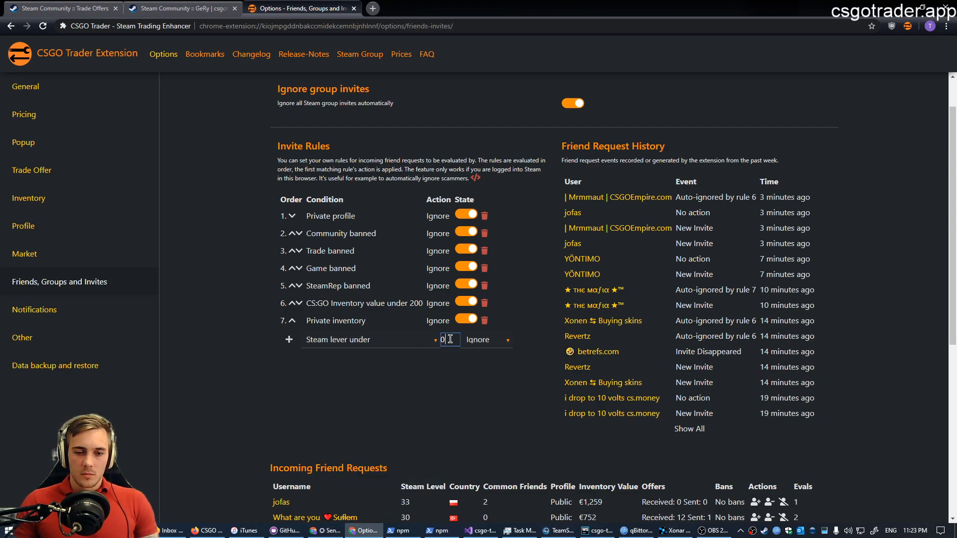
pyautogui.write('5')
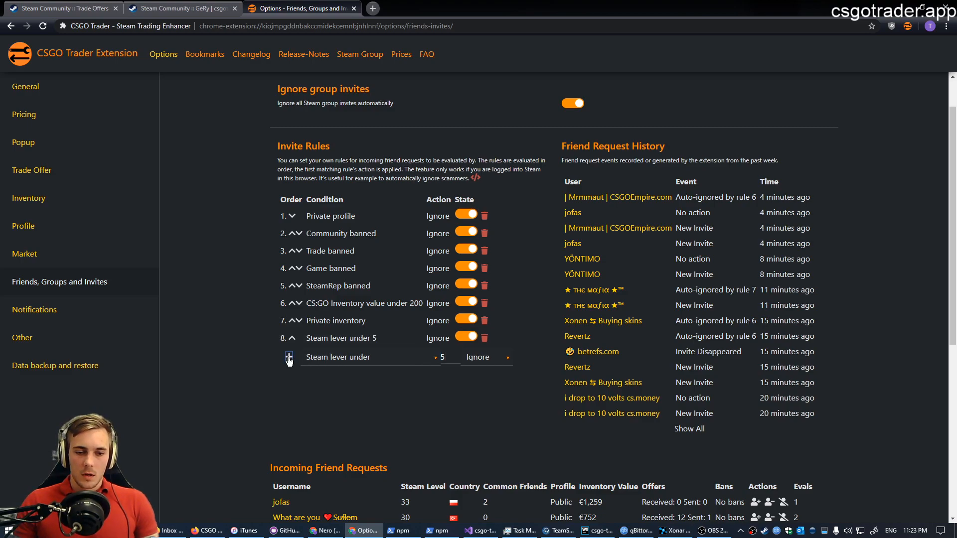
# Add a second invite rule ignoring users with Steam level over 5.
pyautogui.click(391, 357)
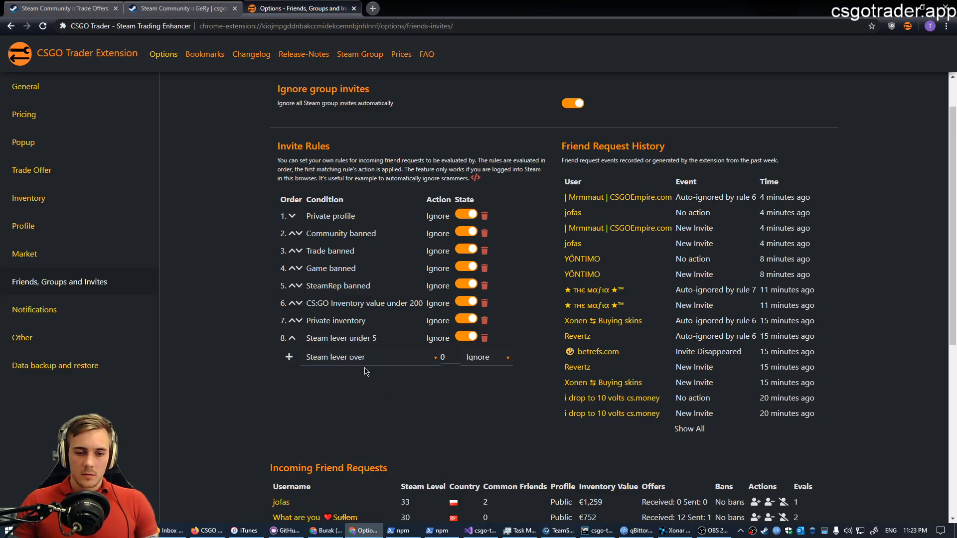
pyautogui.click(449, 357)
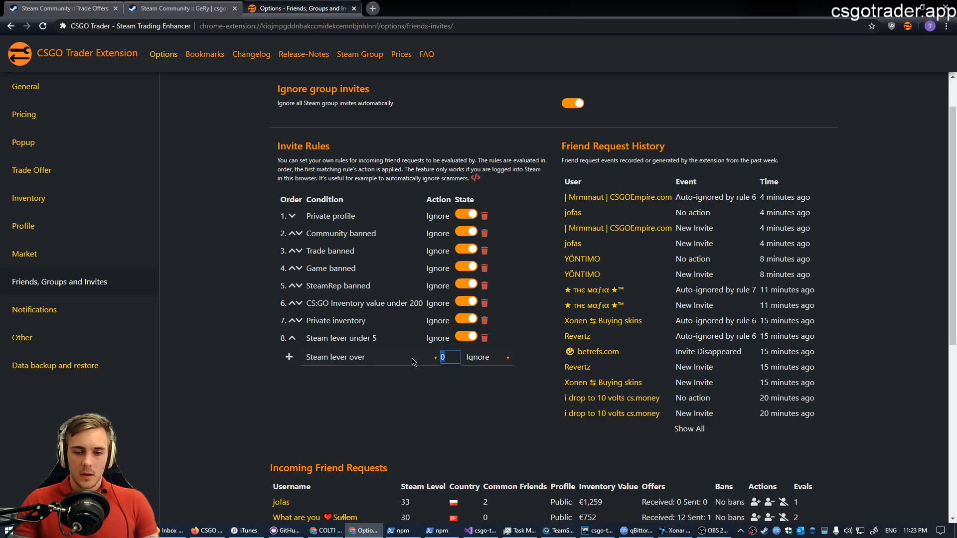
pyautogui.write('5')
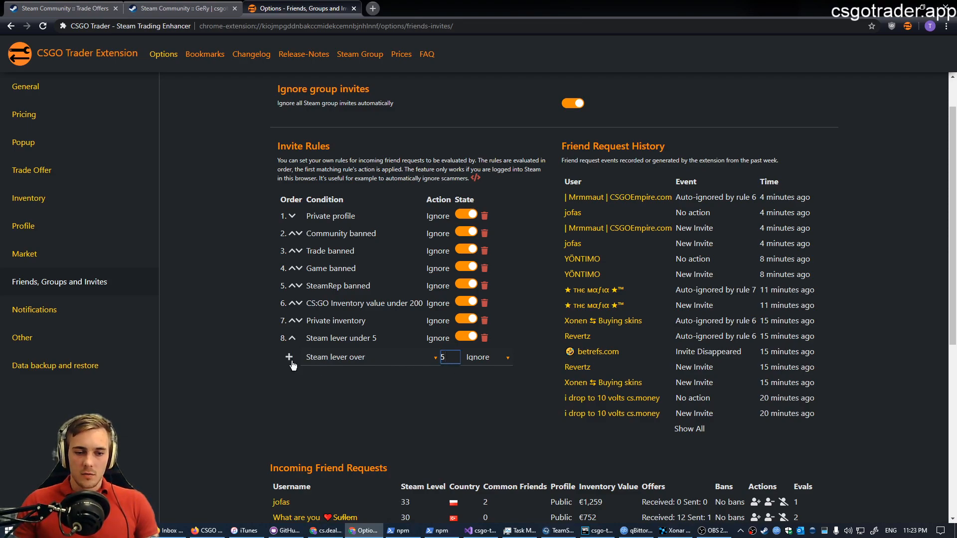
pyautogui.click(288, 357)
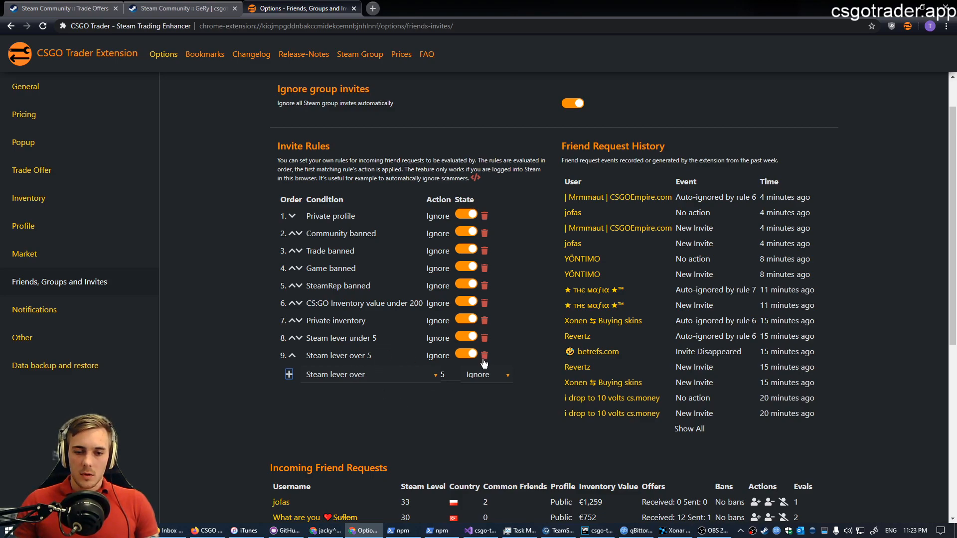
# Delete the Steam level over 5 and under 5 rules, rules 9 and 8.
pyautogui.click(485, 355)
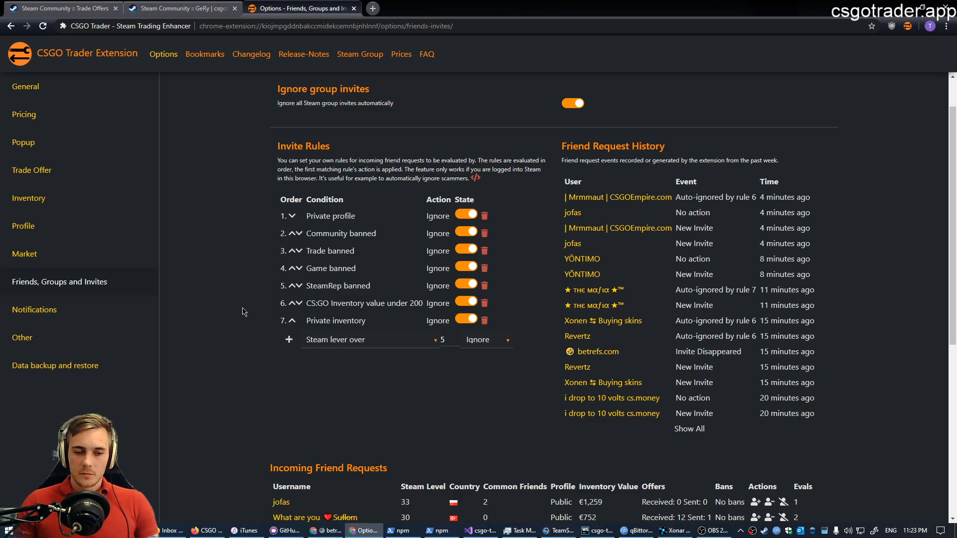
pyautogui.moveTo(391, 369)
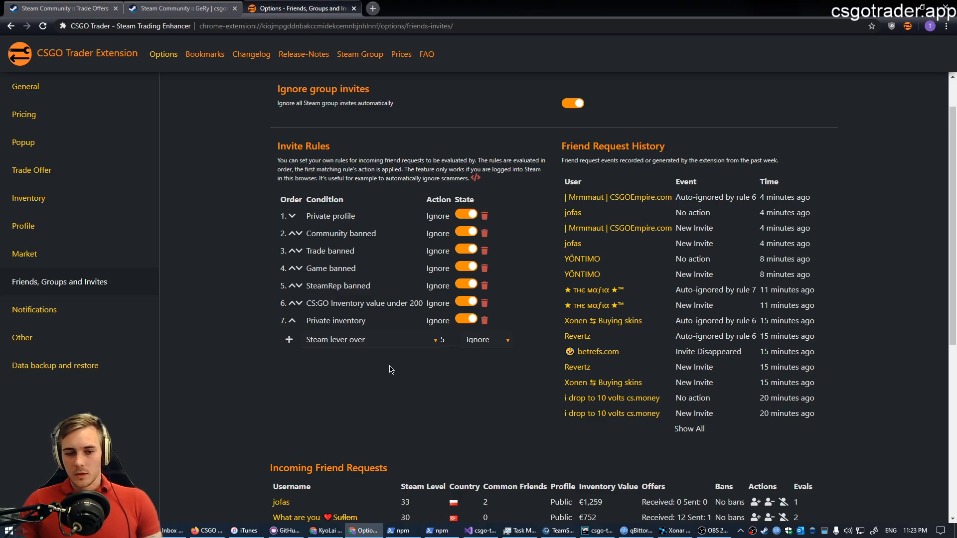
pyautogui.moveTo(371, 360)
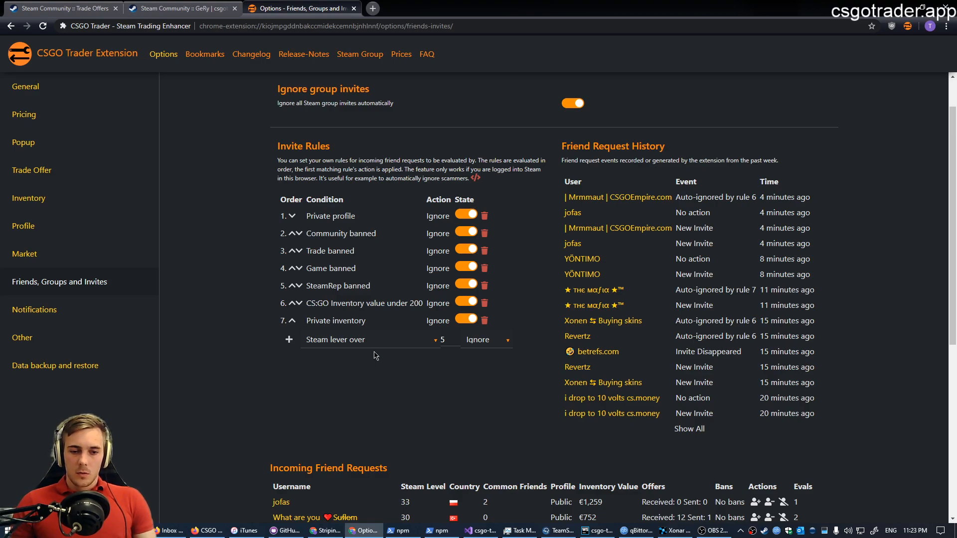
pyautogui.click(487, 340)
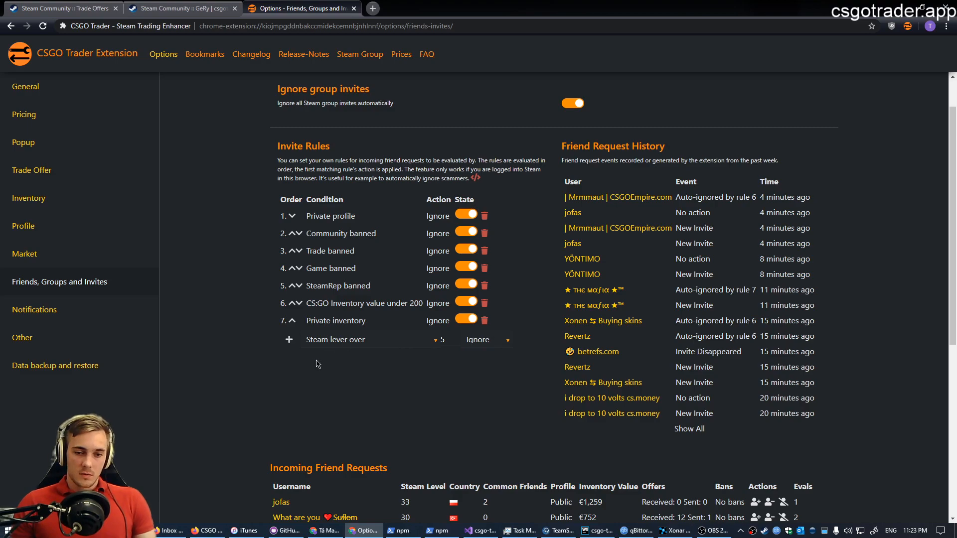
pyautogui.moveTo(260, 385)
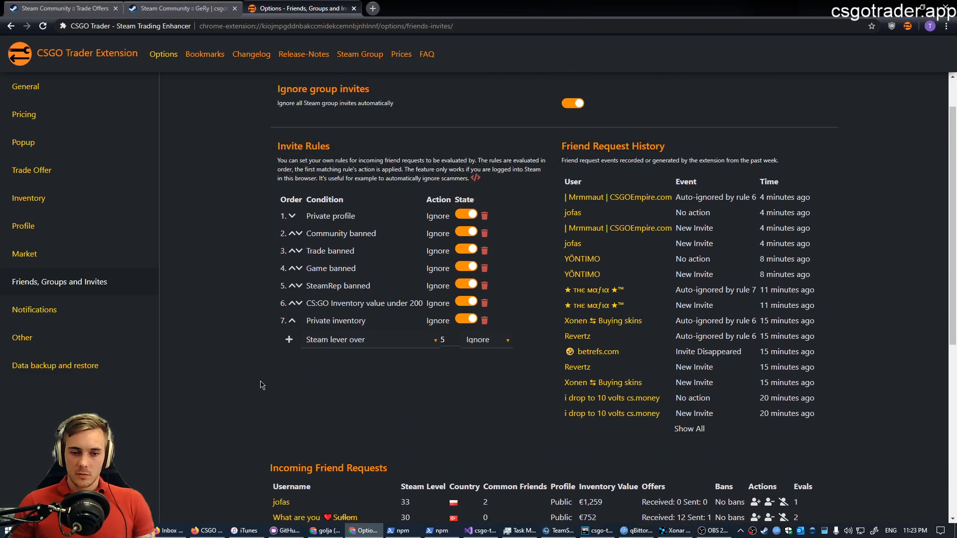
pyautogui.moveTo(214, 350)
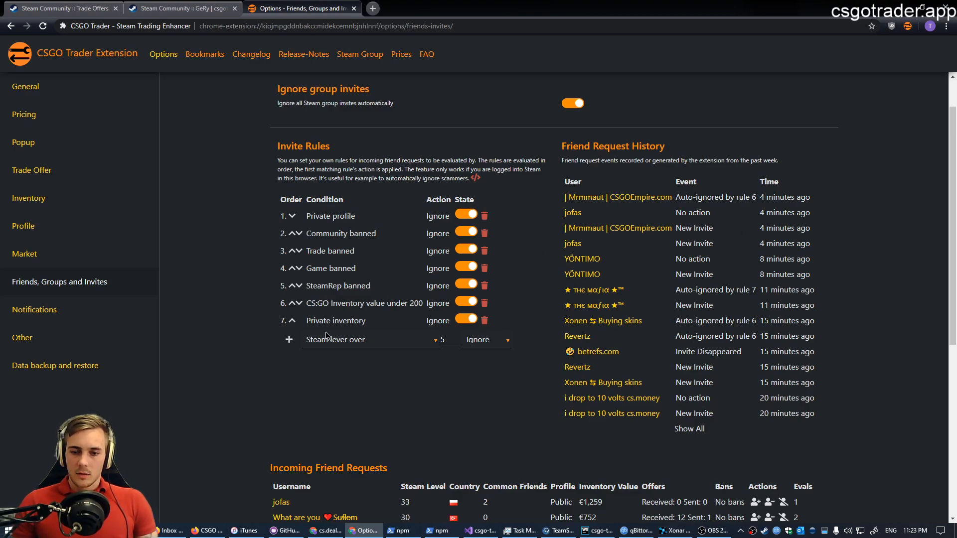
pyautogui.scroll(-3)
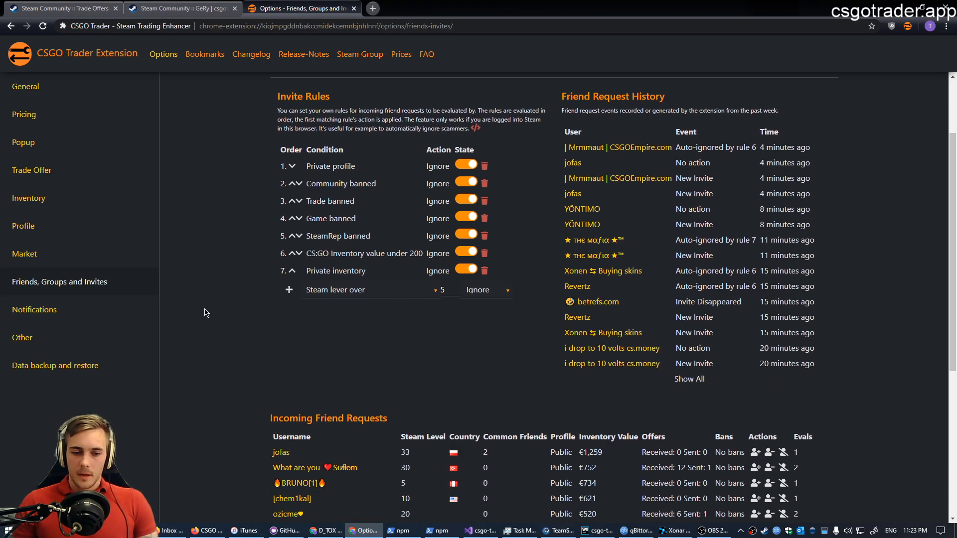
# Go to the Steam inventory tab and open the 21 pending friend invites.
pyautogui.scroll(-3)
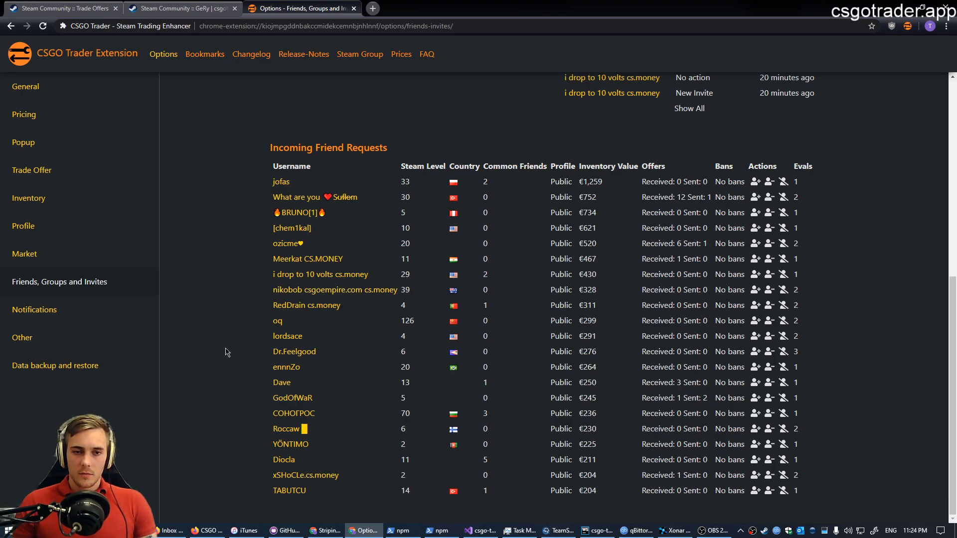
pyautogui.click(182, 8)
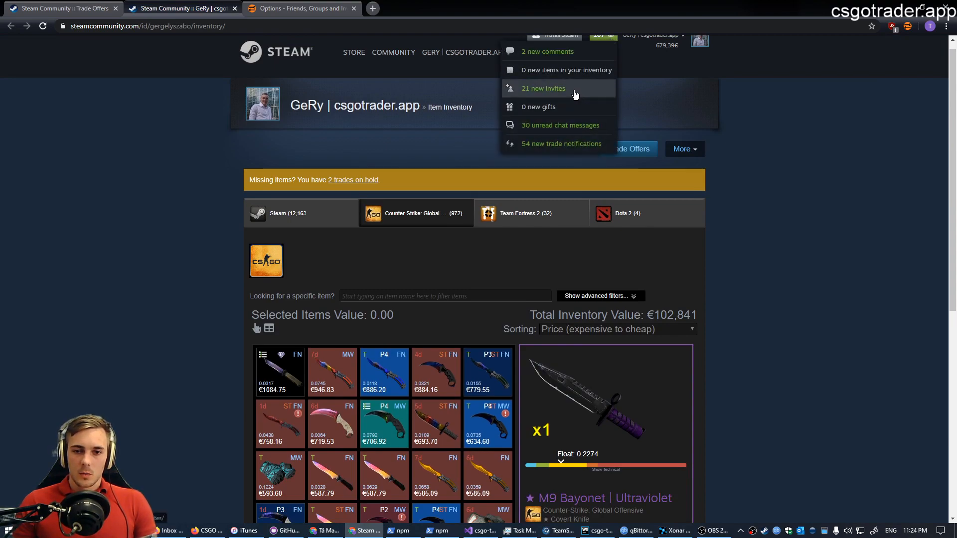
pyautogui.click(543, 88)
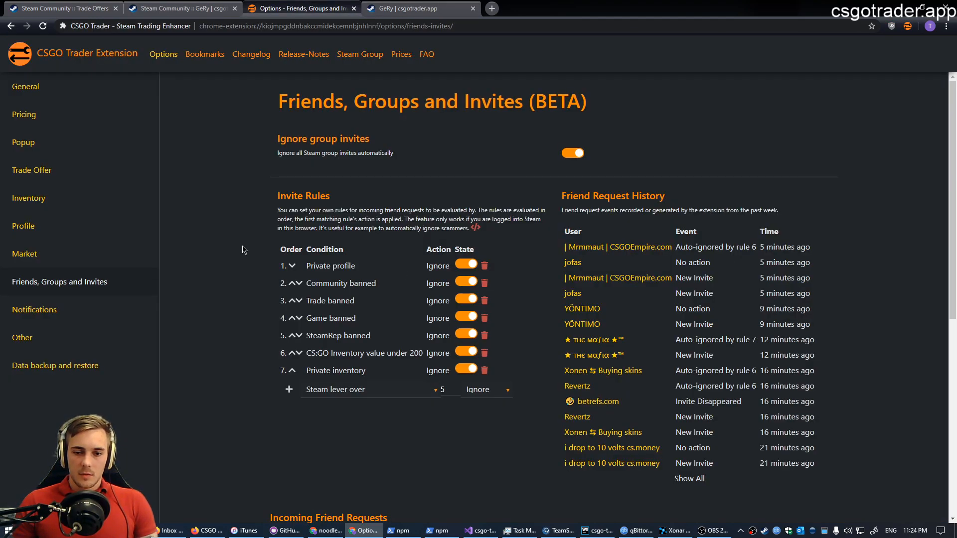
pyautogui.scroll(-3)
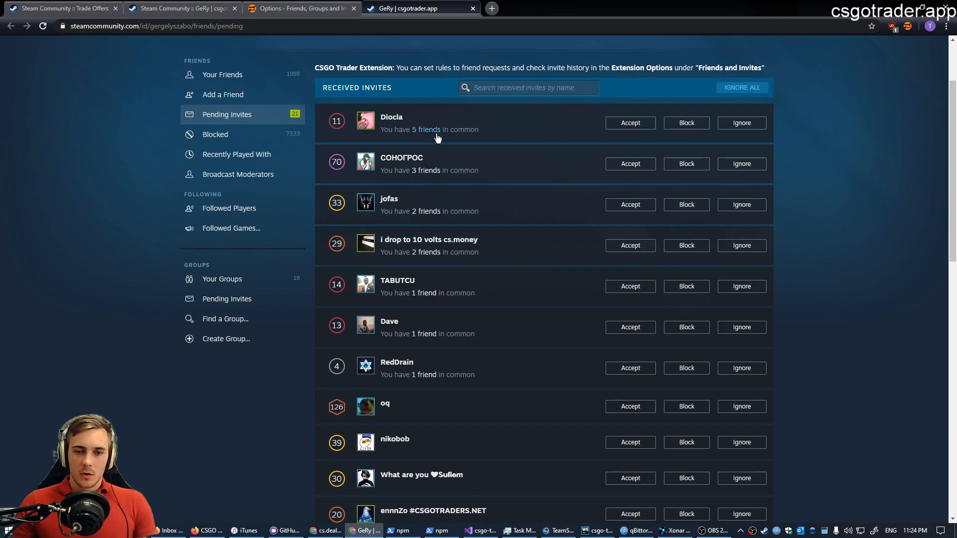
pyautogui.moveTo(562, 133)
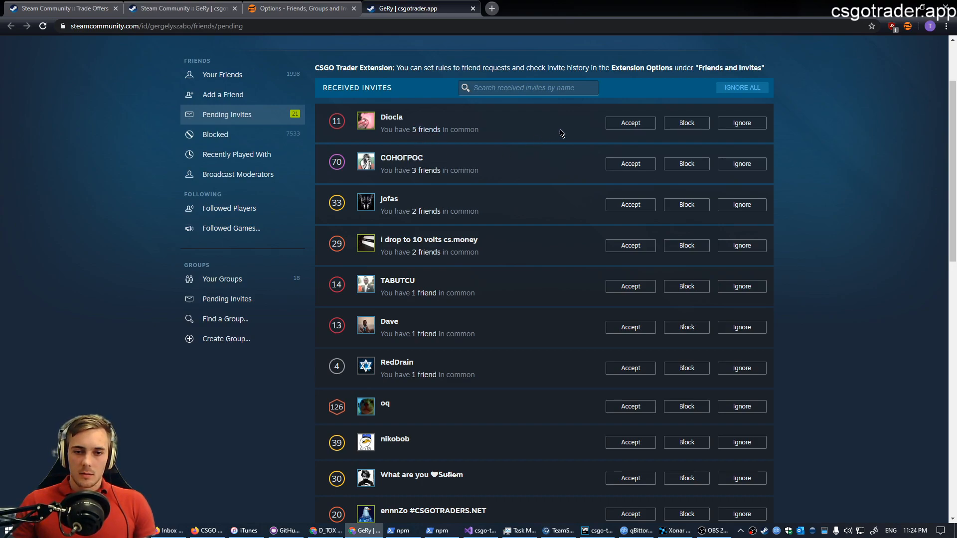
pyautogui.moveTo(467, 149)
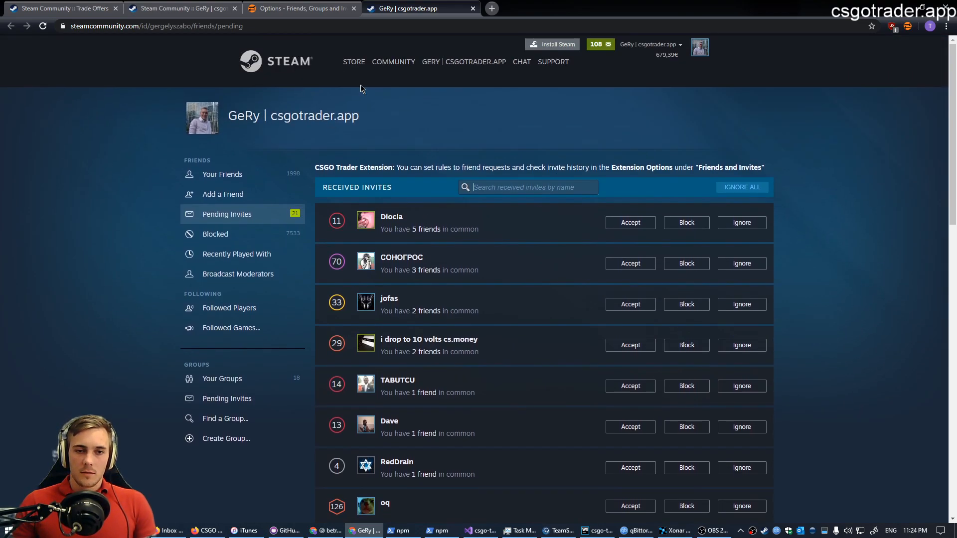
# Back in the extension options, sort incoming friend requests by Steam level, lowest first.
pyautogui.click(300, 8)
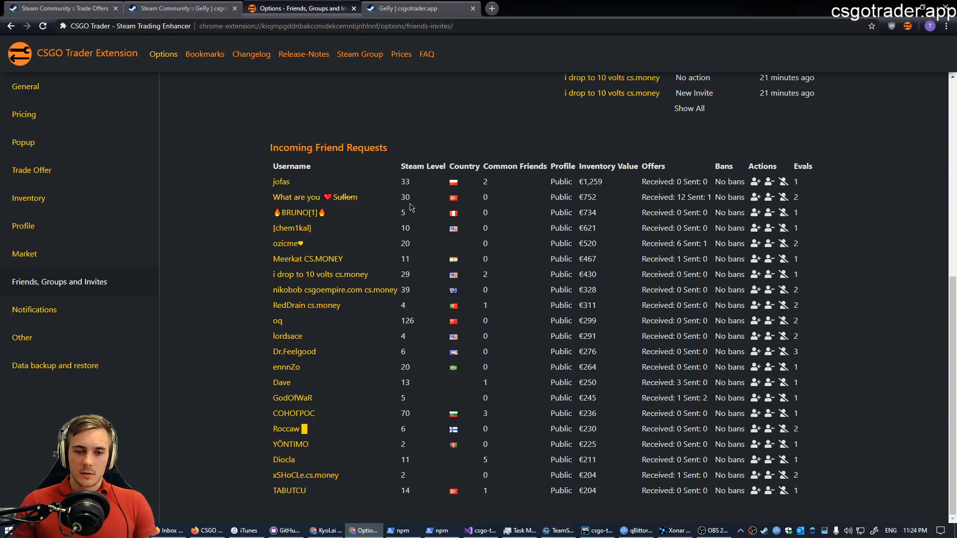
pyautogui.click(418, 8)
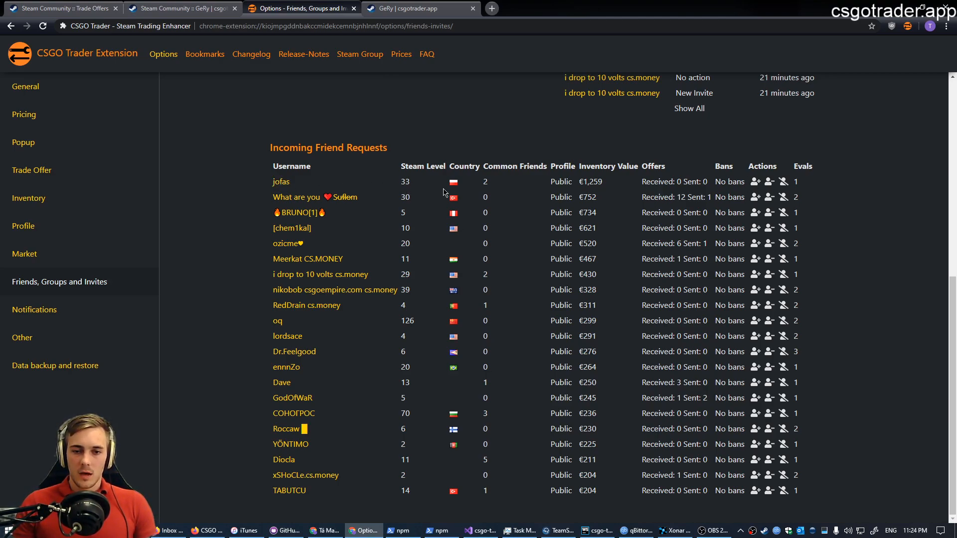
pyautogui.moveTo(449, 201)
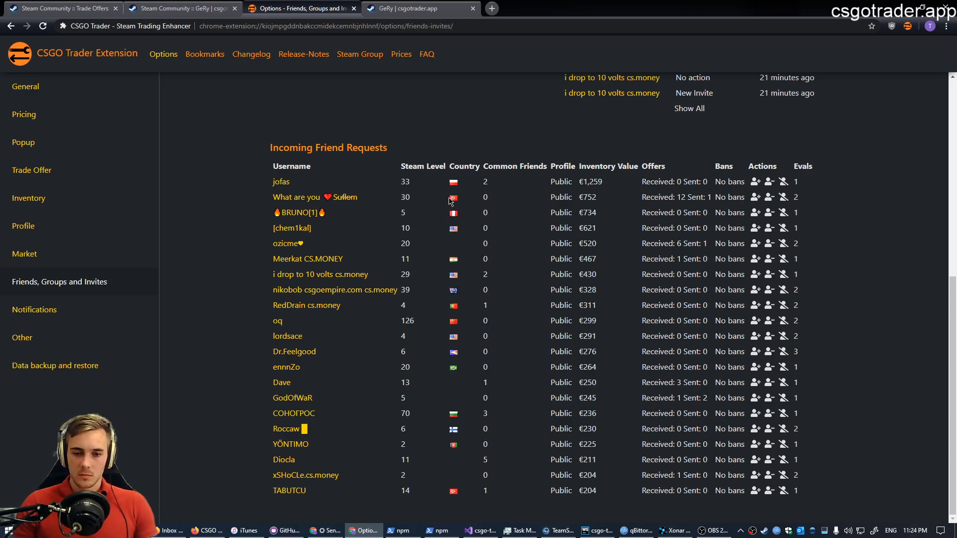
pyautogui.moveTo(475, 198)
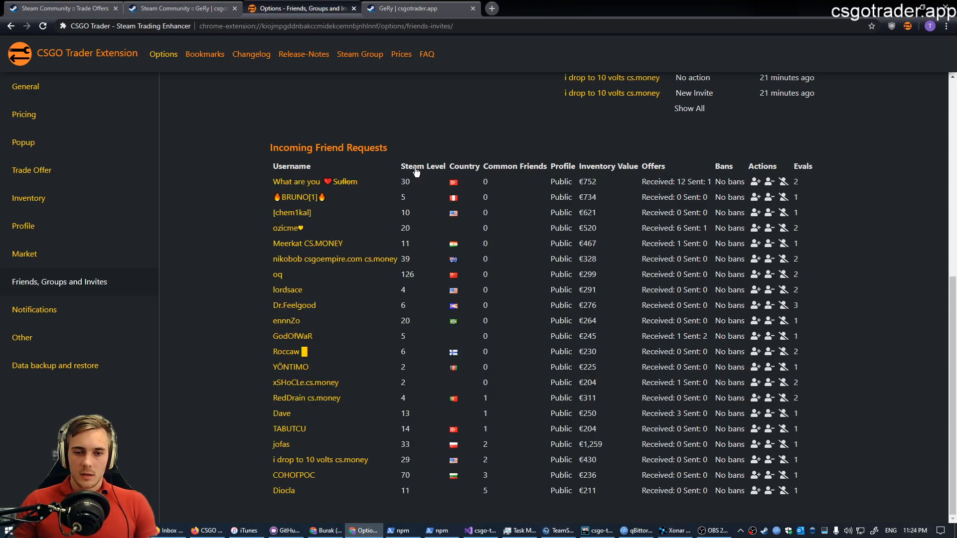
pyautogui.click(422, 166)
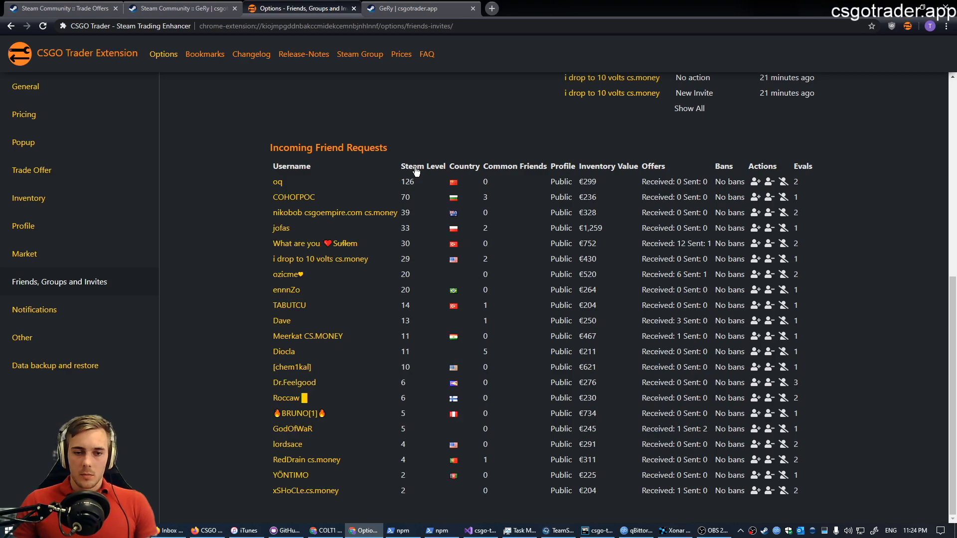
pyautogui.click(422, 166)
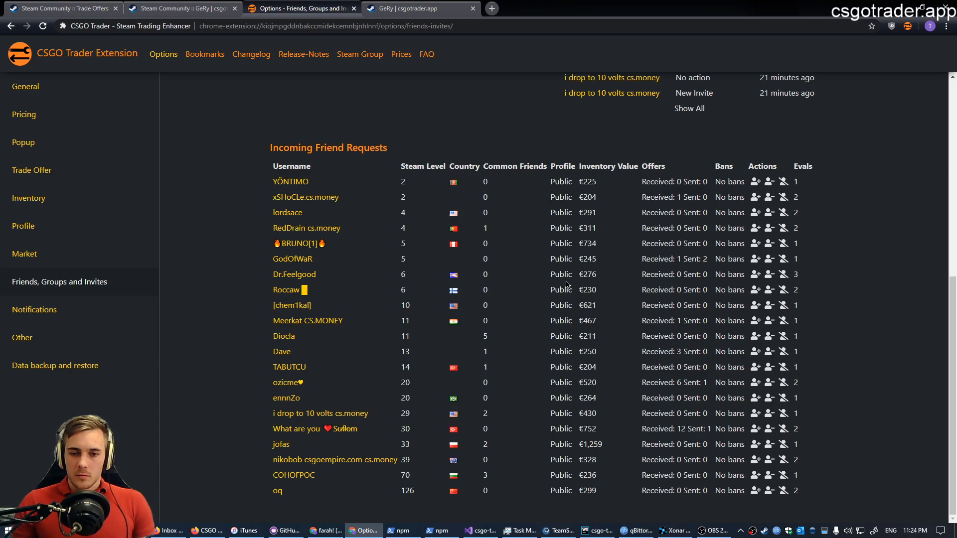
pyautogui.click(607, 166)
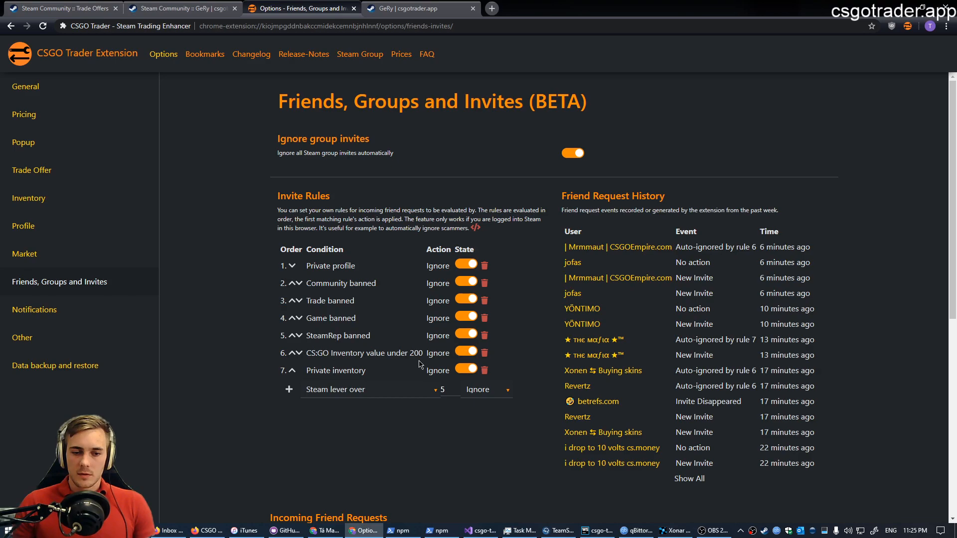
pyautogui.scroll(-3)
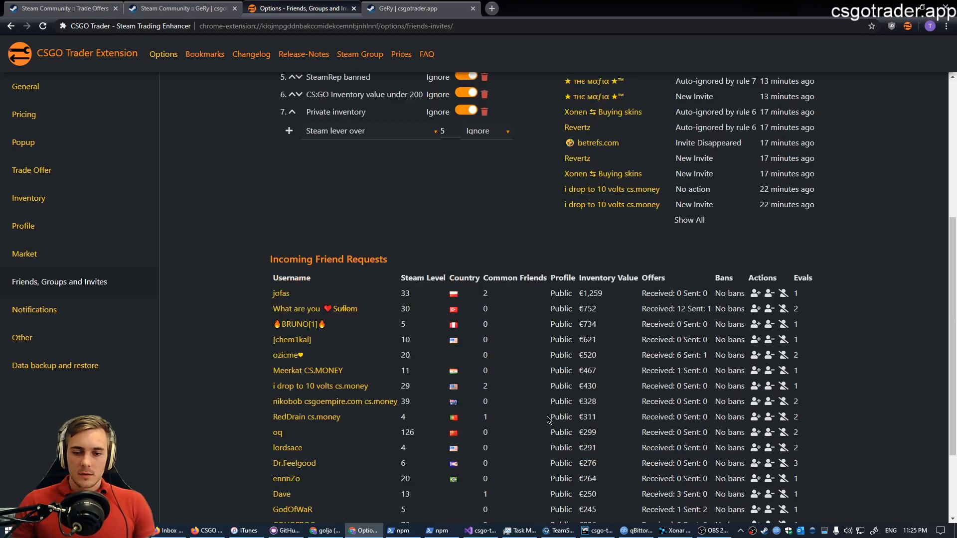
pyautogui.scroll(-3)
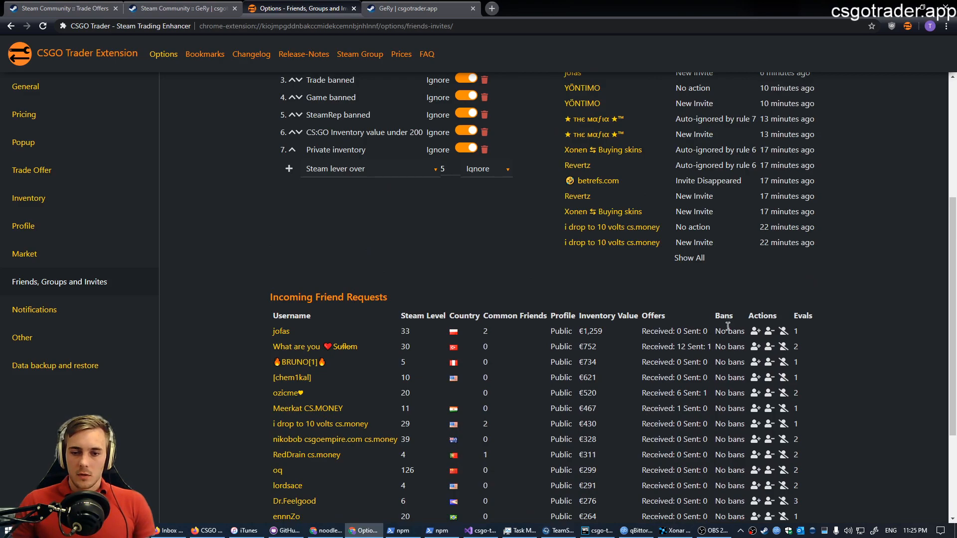
pyautogui.scroll(-3)
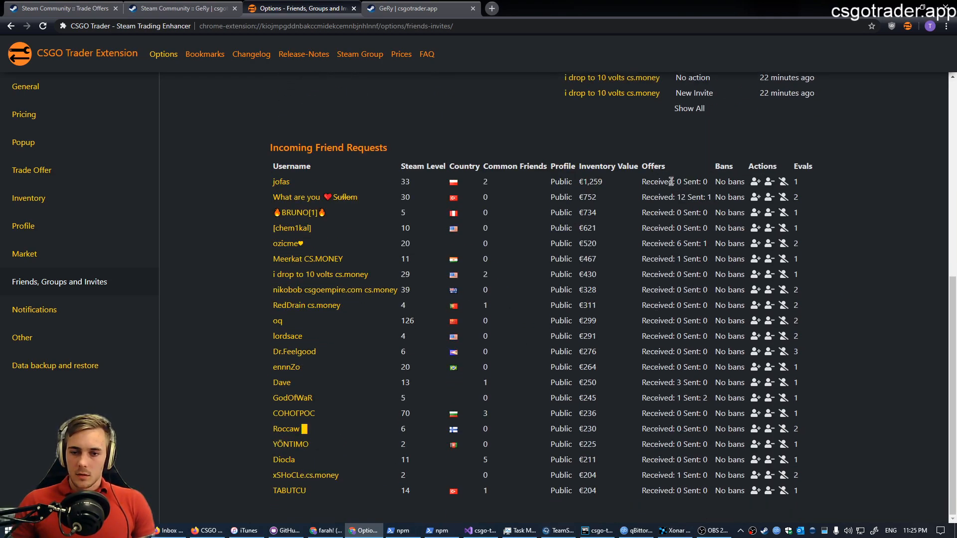
pyautogui.moveTo(663, 200)
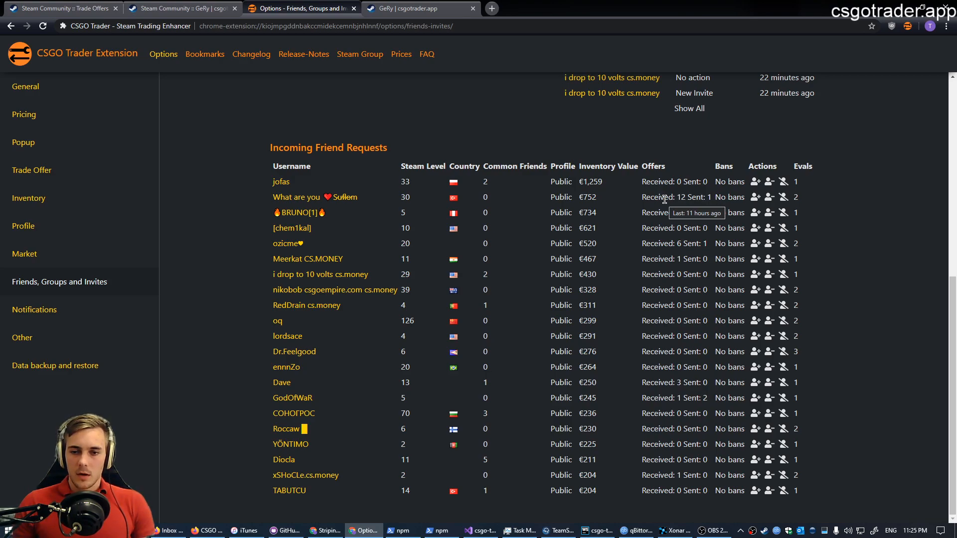
pyautogui.moveTo(629, 253)
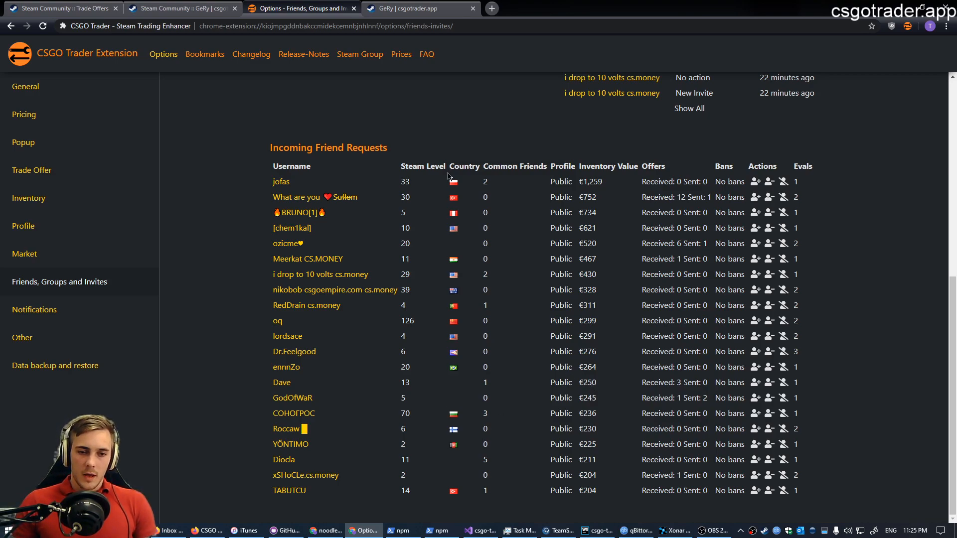
pyautogui.scroll(3)
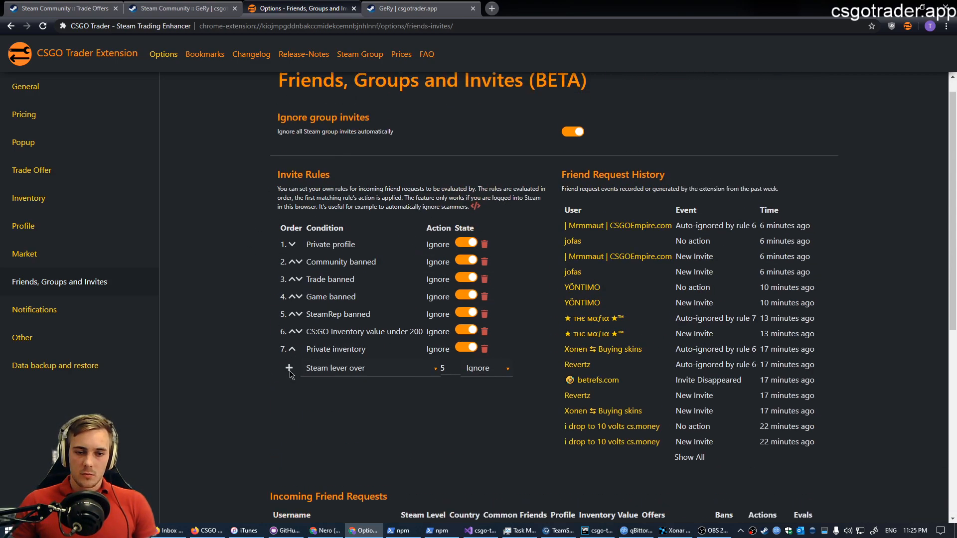
pyautogui.scroll(-3)
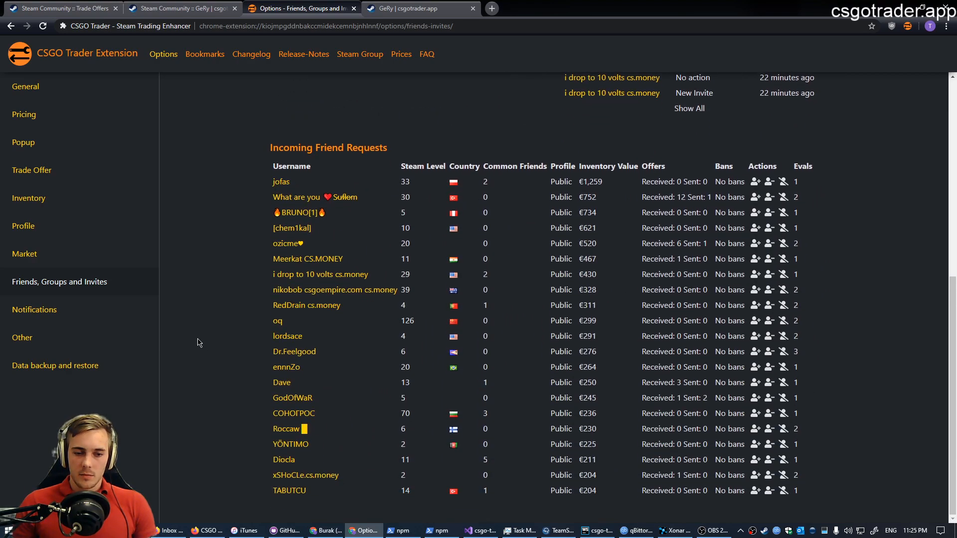
pyautogui.moveTo(610, 354)
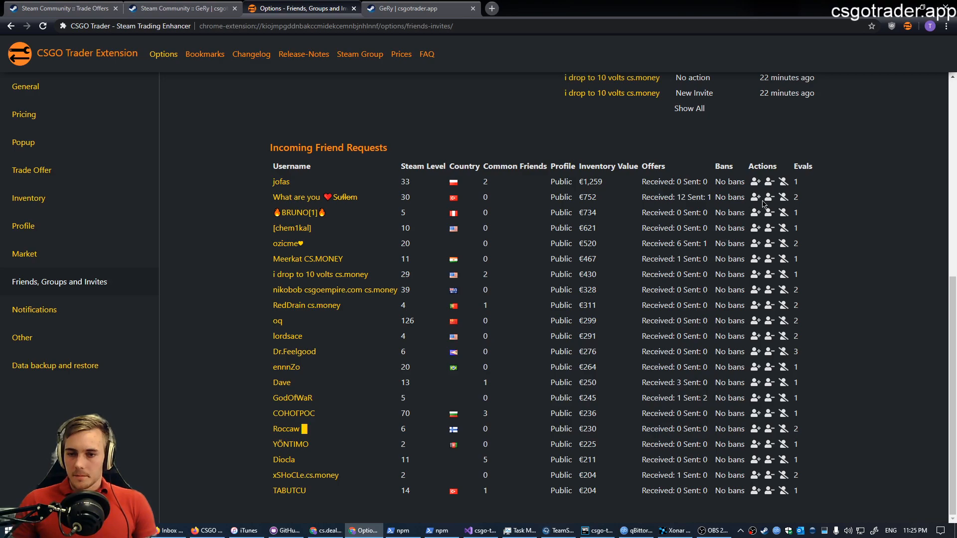
pyautogui.moveTo(755, 182)
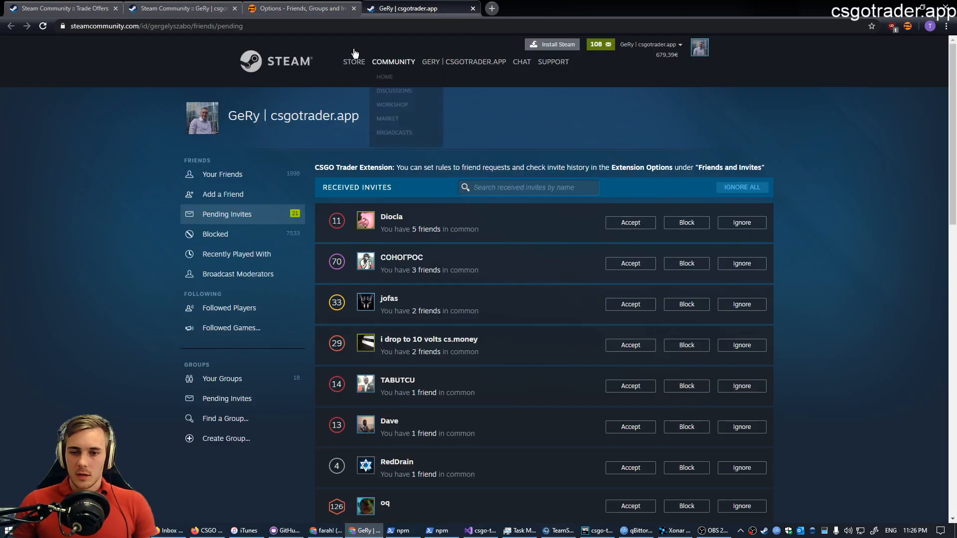
pyautogui.click(299, 8)
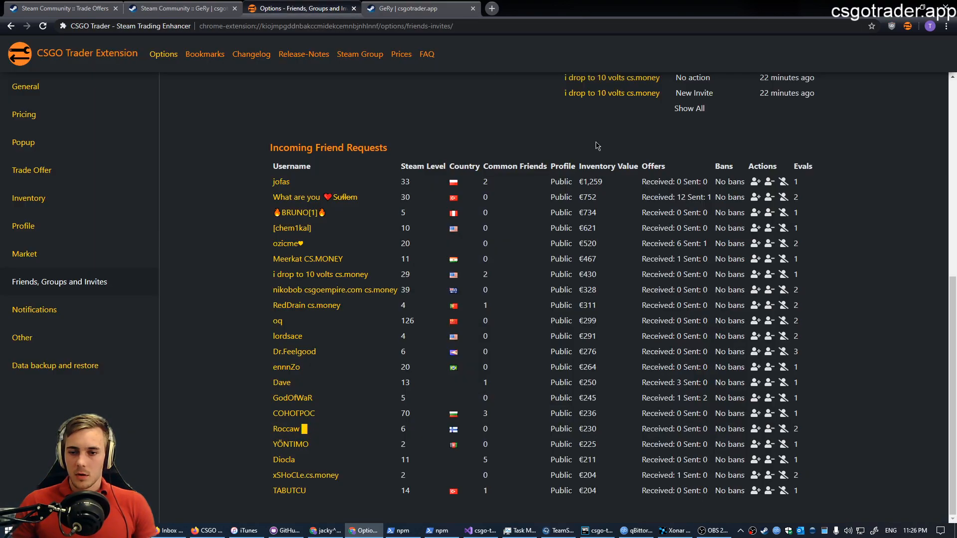
pyautogui.moveTo(797, 223)
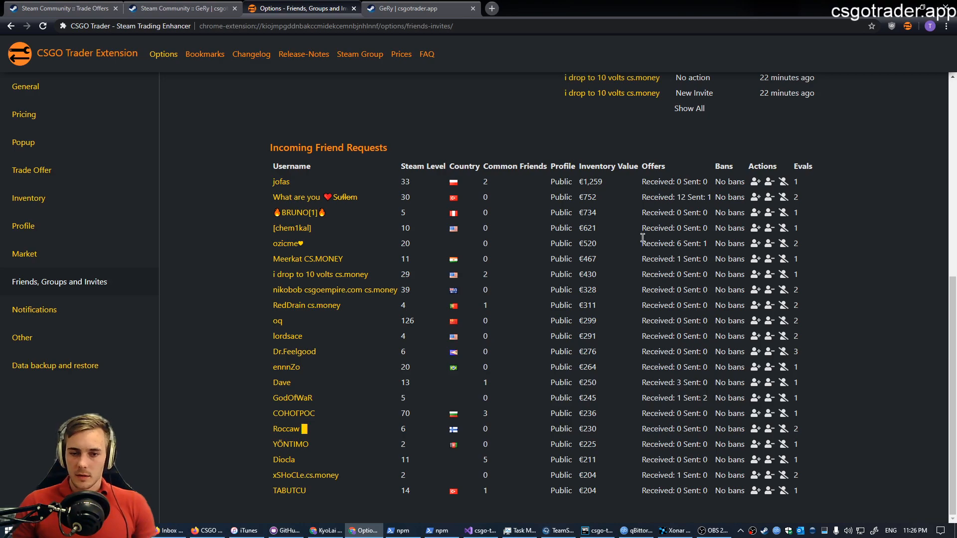
pyautogui.moveTo(804, 166)
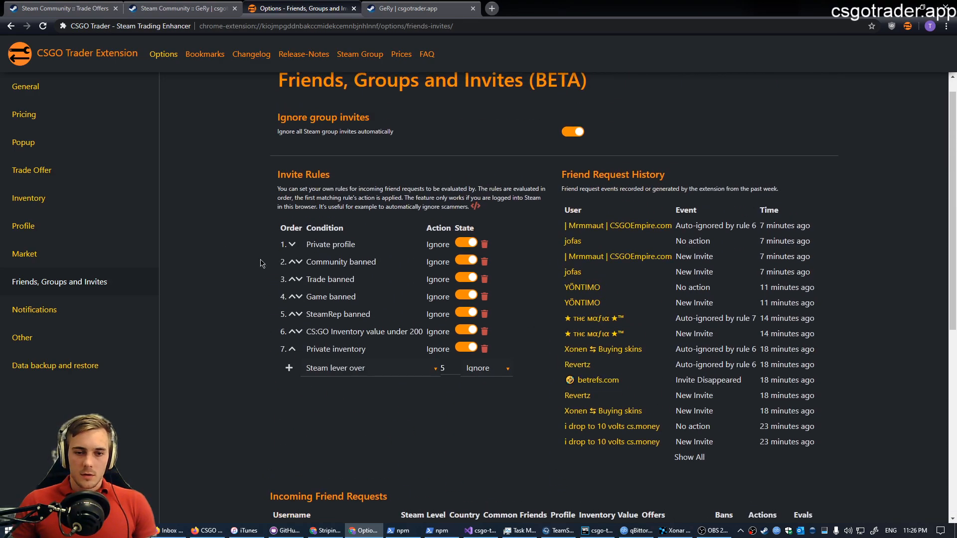
pyautogui.moveTo(219, 268)
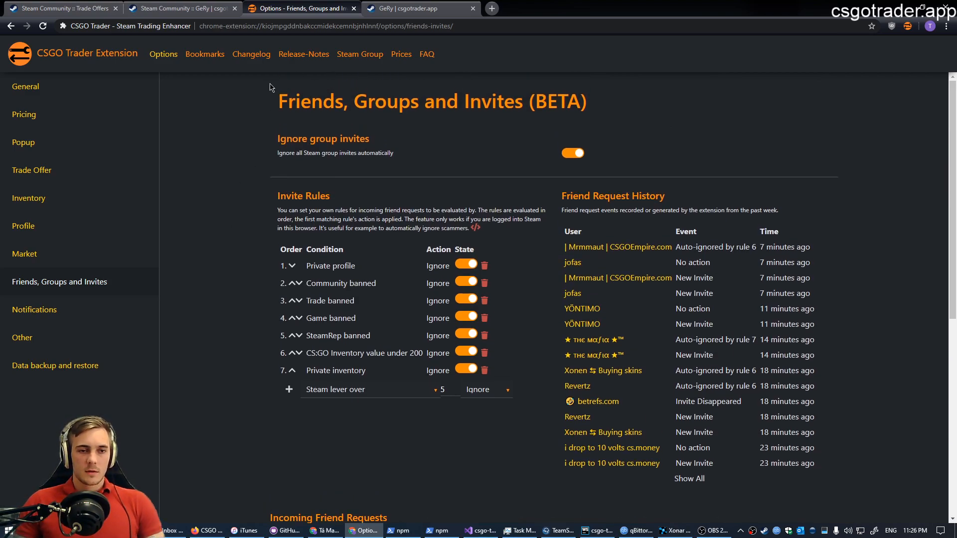
# Check the M9 Bayonet Doppler's 'also in' note in trade offers, then view the CS:GO inventory.
pyautogui.click(61, 8)
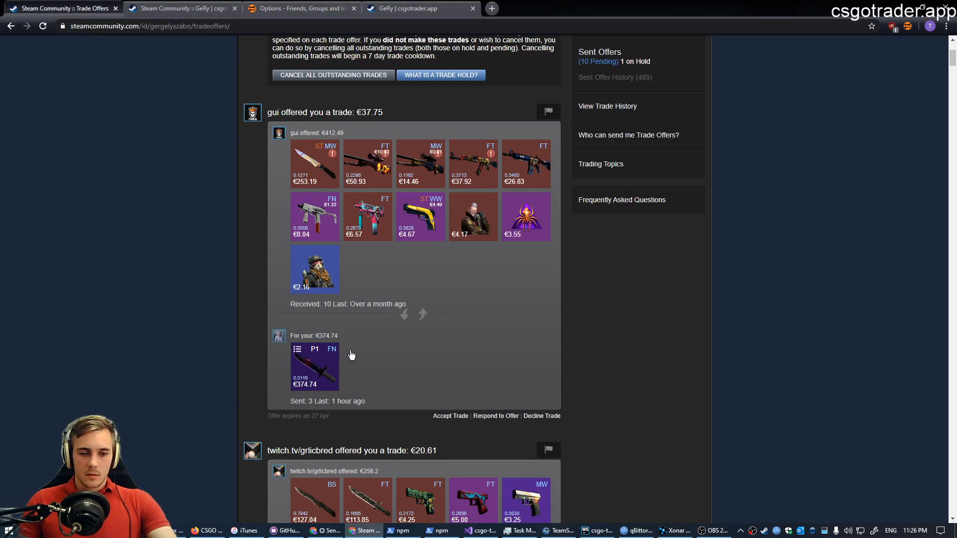
pyautogui.moveTo(315, 367)
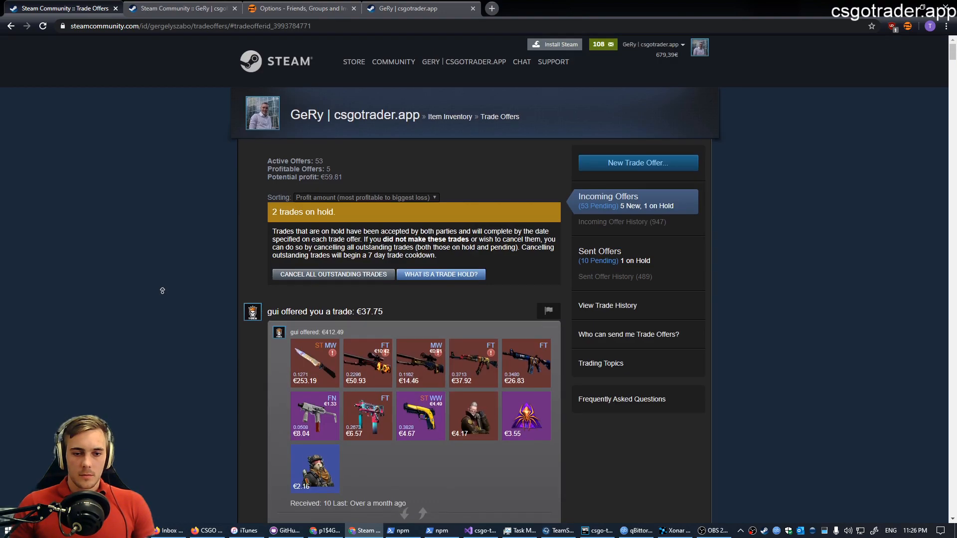
pyautogui.scroll(-3)
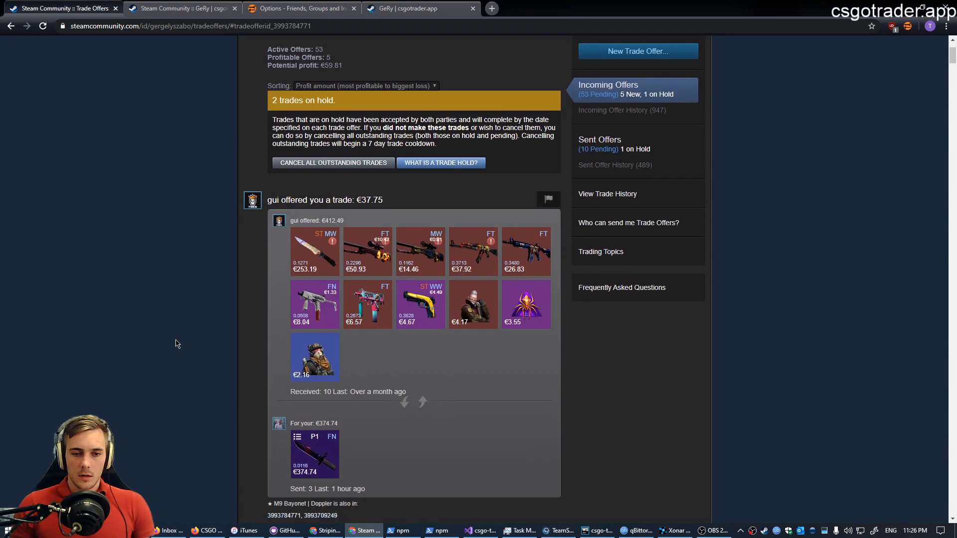
pyautogui.scroll(-3)
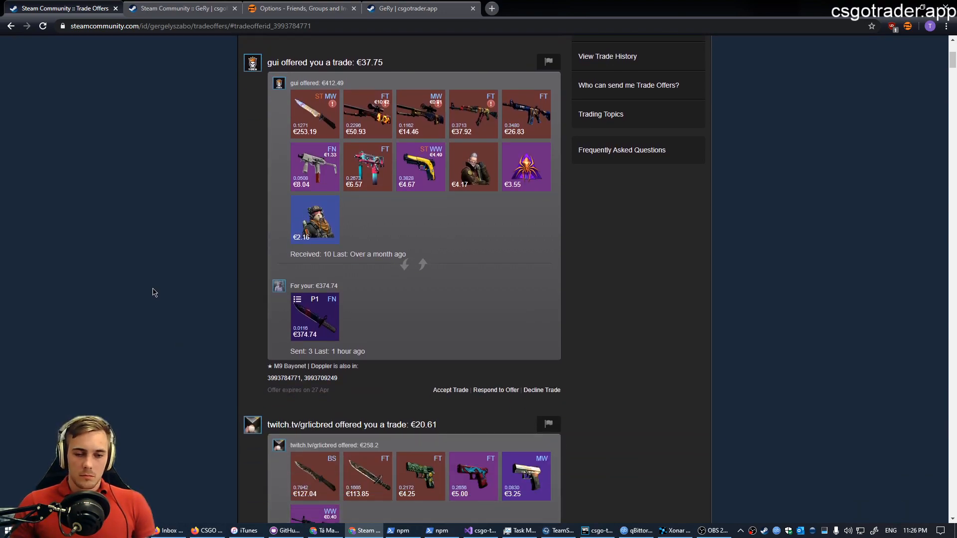
pyautogui.moveTo(316, 316)
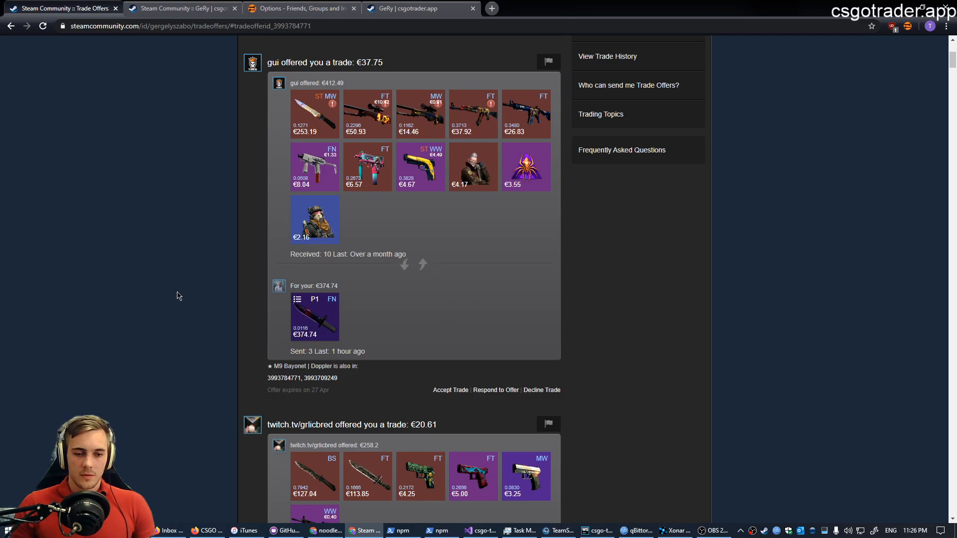
pyautogui.moveTo(442, 317)
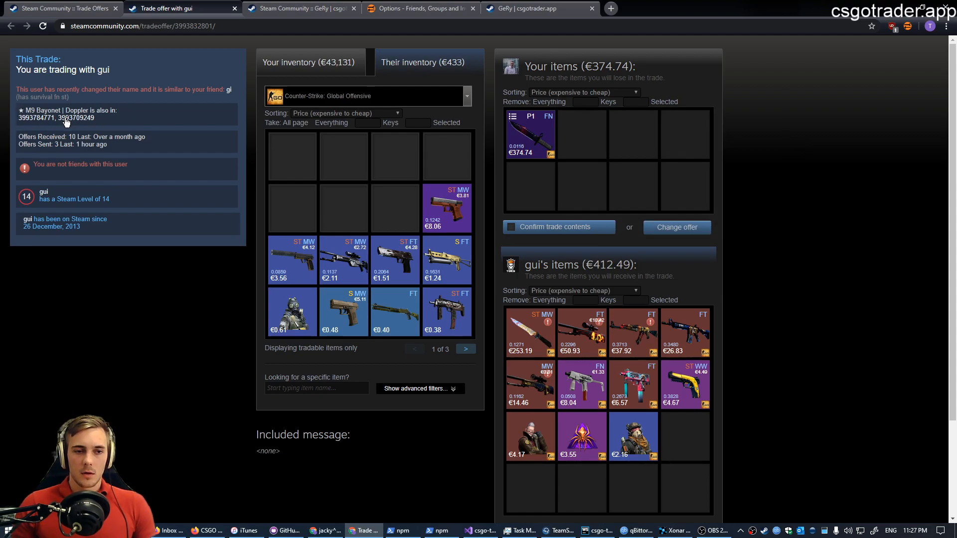
pyautogui.click(420, 8)
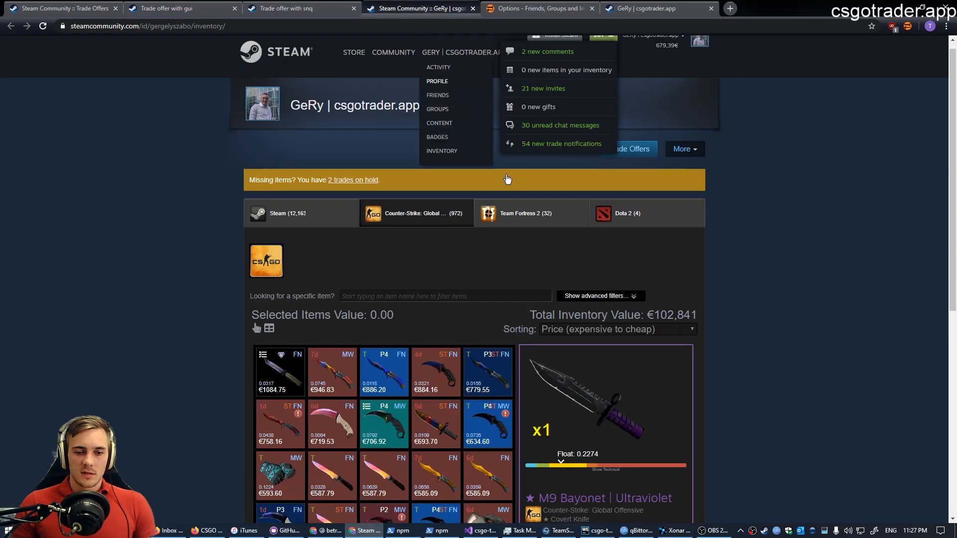
# Scroll to the Karambit's 'In offer' id, then return to gui's M9 Bayonet trade offer.
pyautogui.scroll(-3)
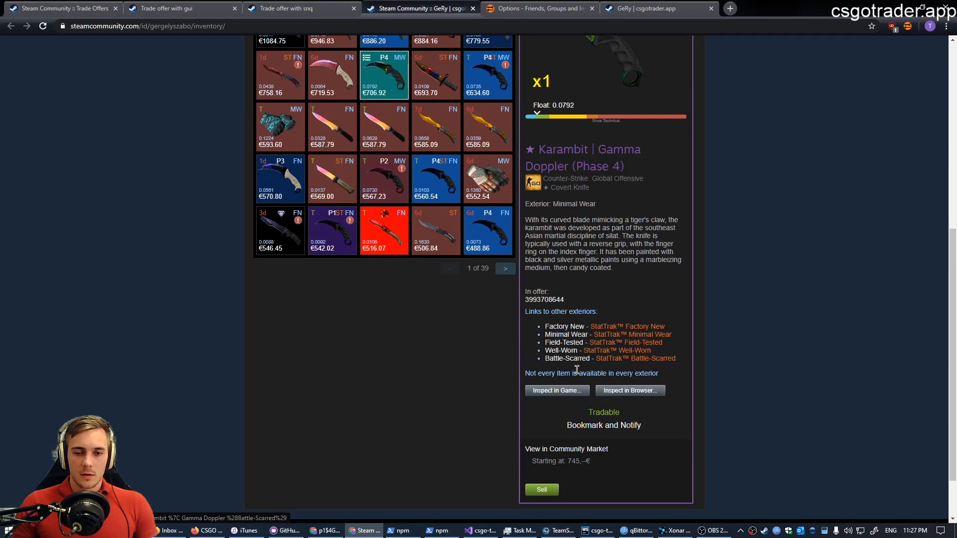
pyautogui.moveTo(475, 317)
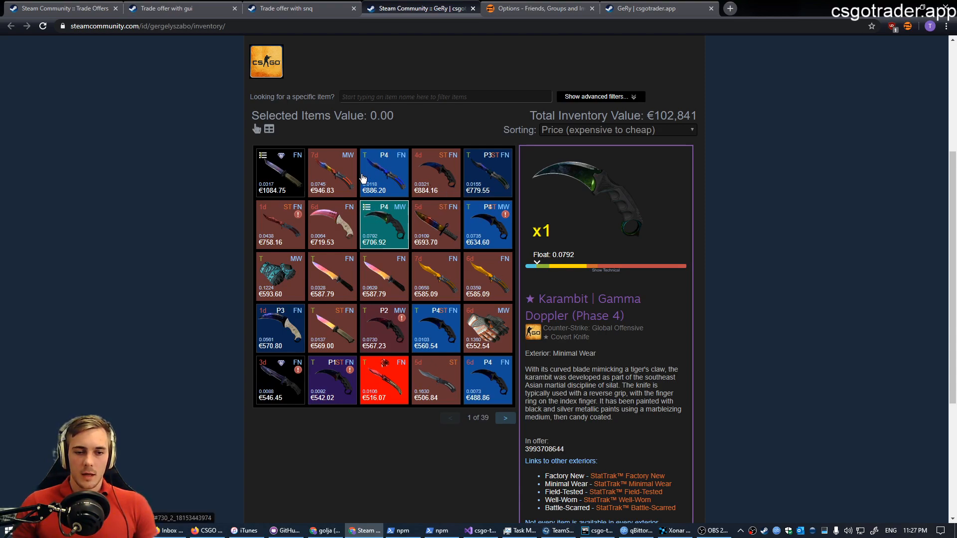
pyautogui.moveTo(560, 280)
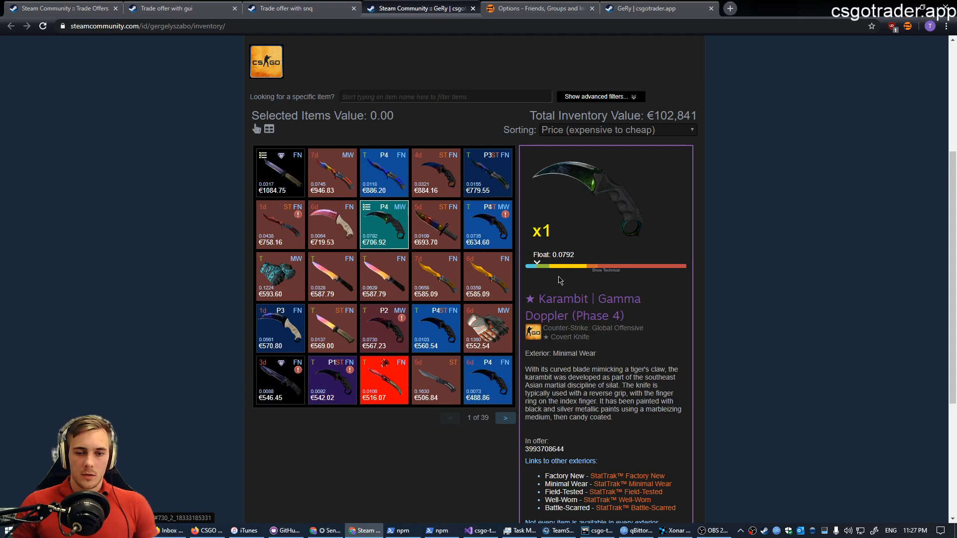
pyautogui.scroll(-3)
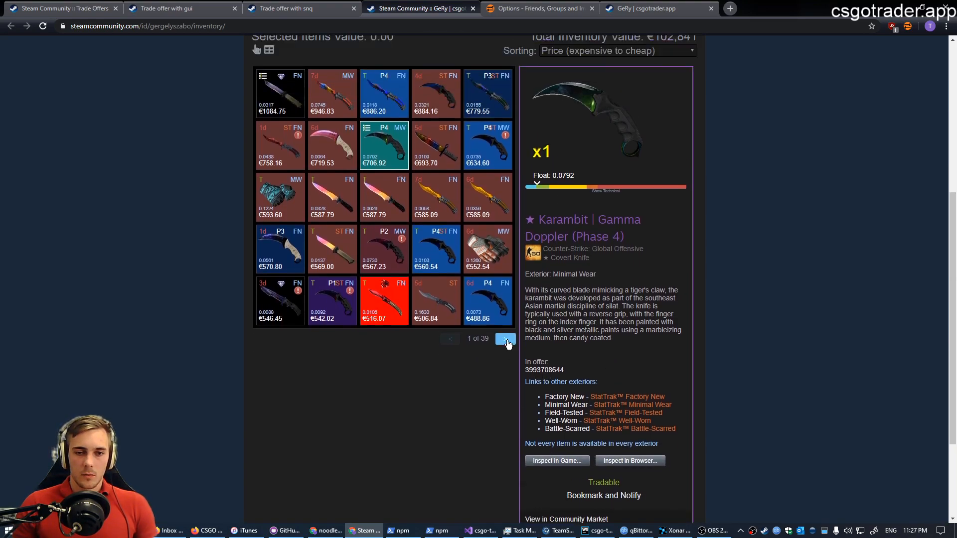
pyautogui.scroll(-3)
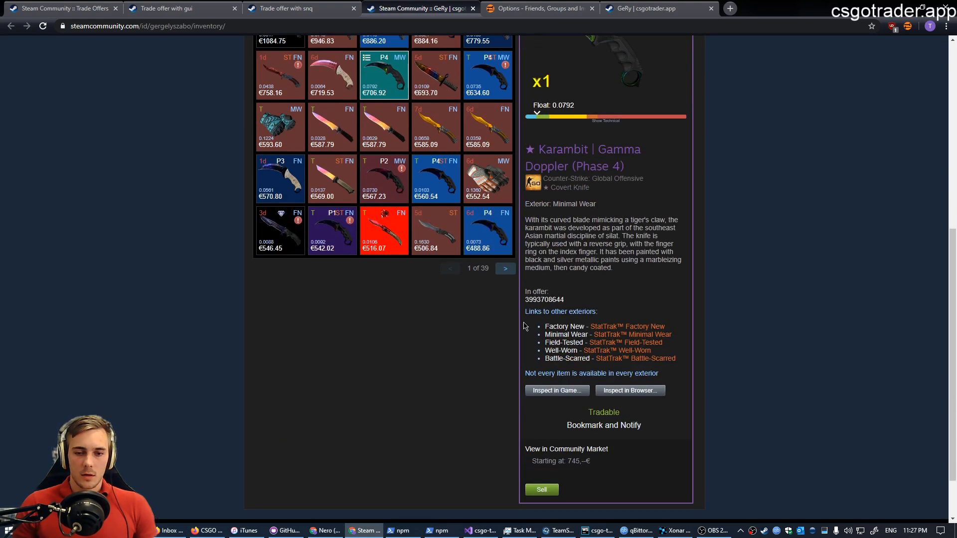
pyautogui.click(287, 7)
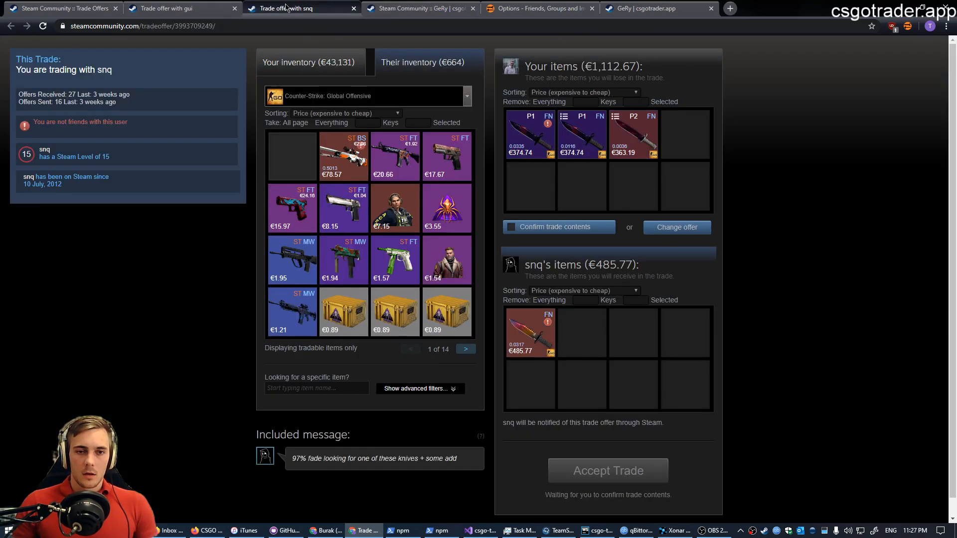
pyautogui.click(177, 8)
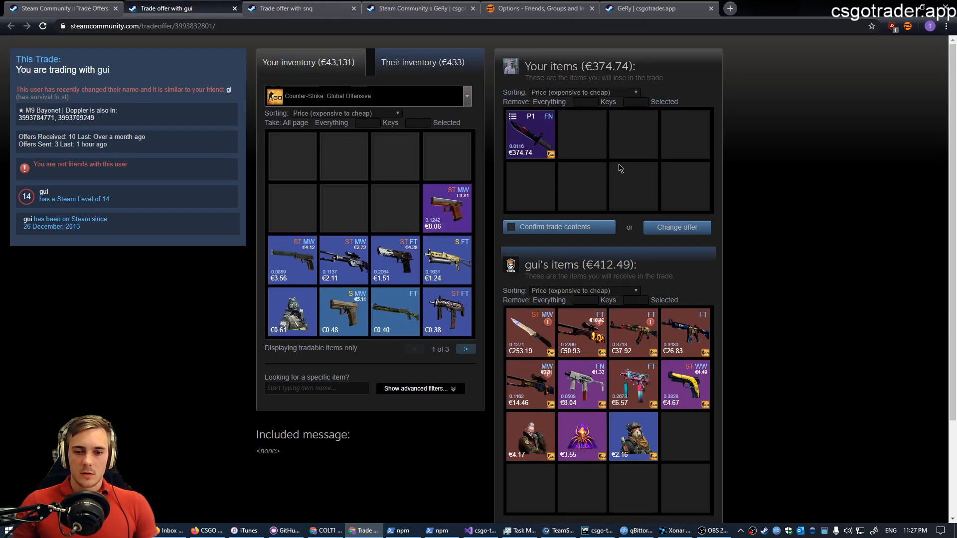